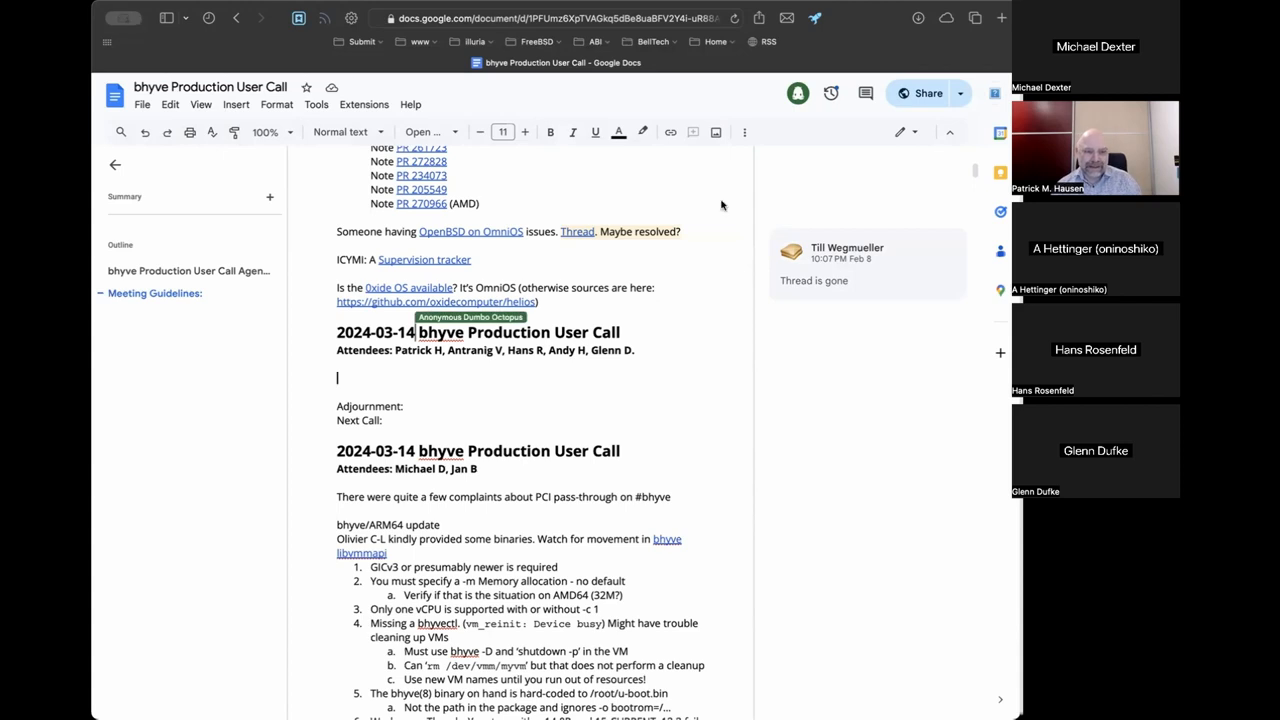
Step: Change the call heading's date to 2024-03-21
text(21)
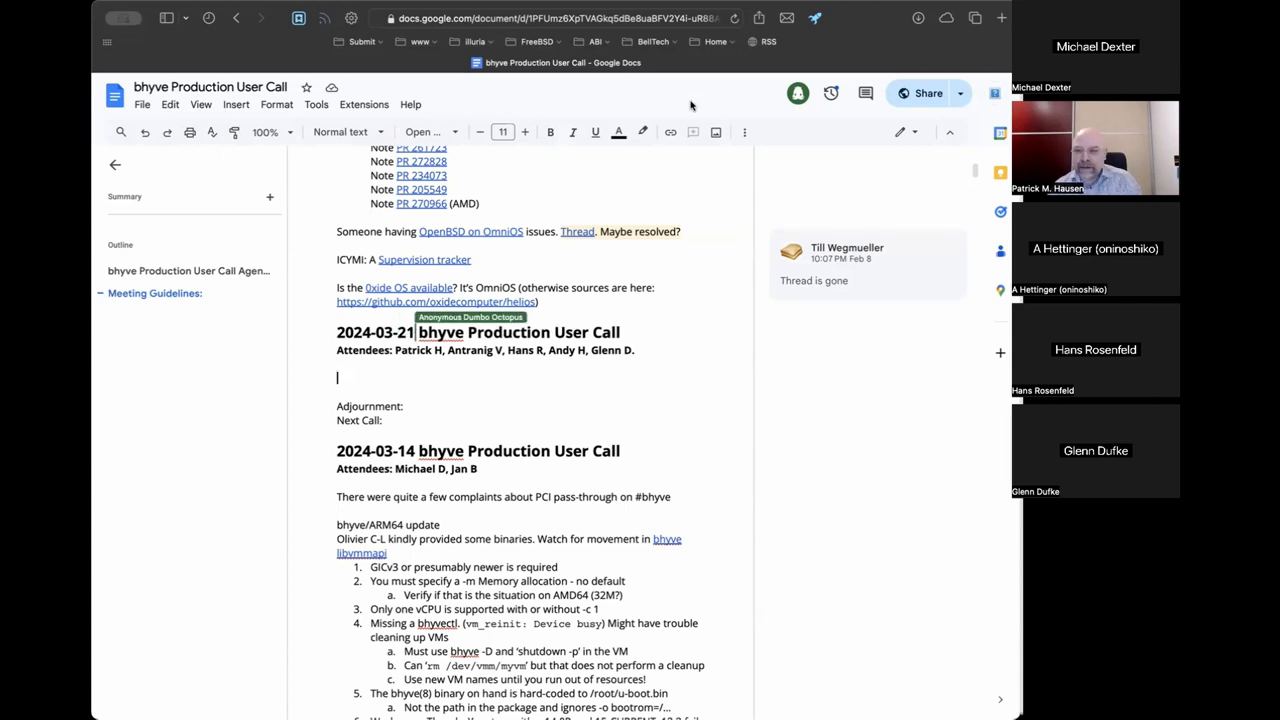
mouse_move(708, 197)
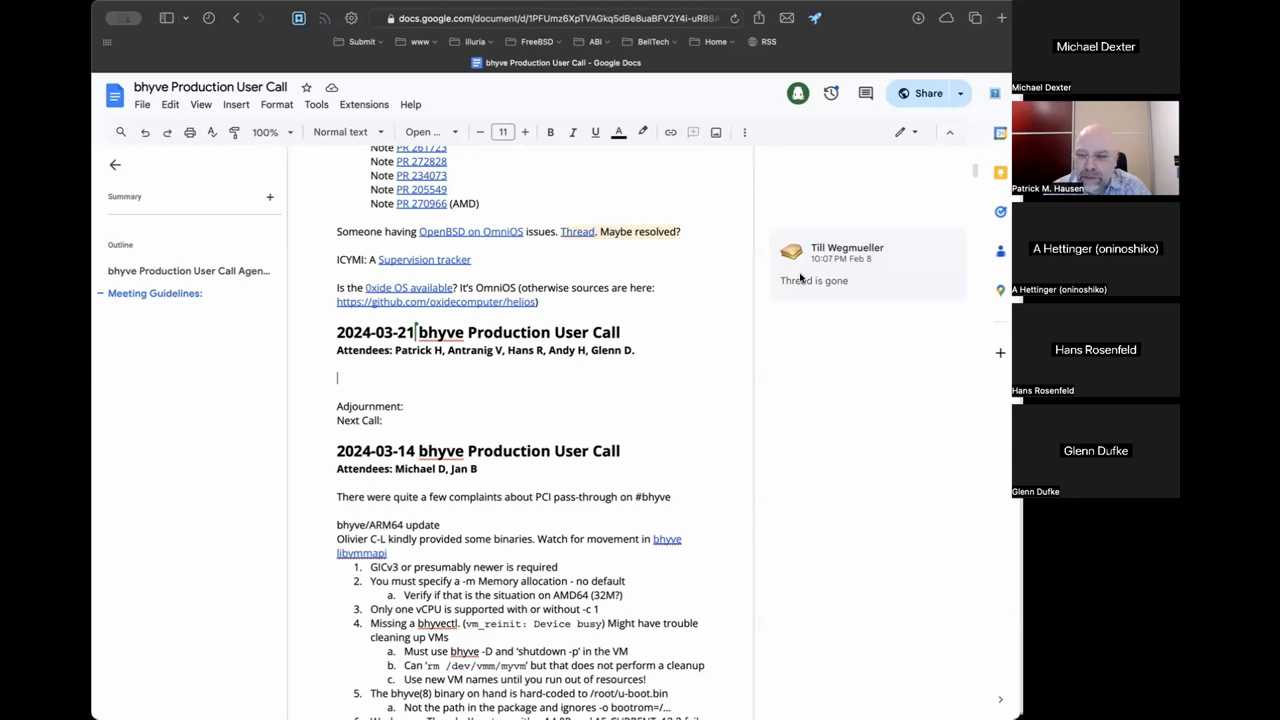
mouse_move(384, 378)
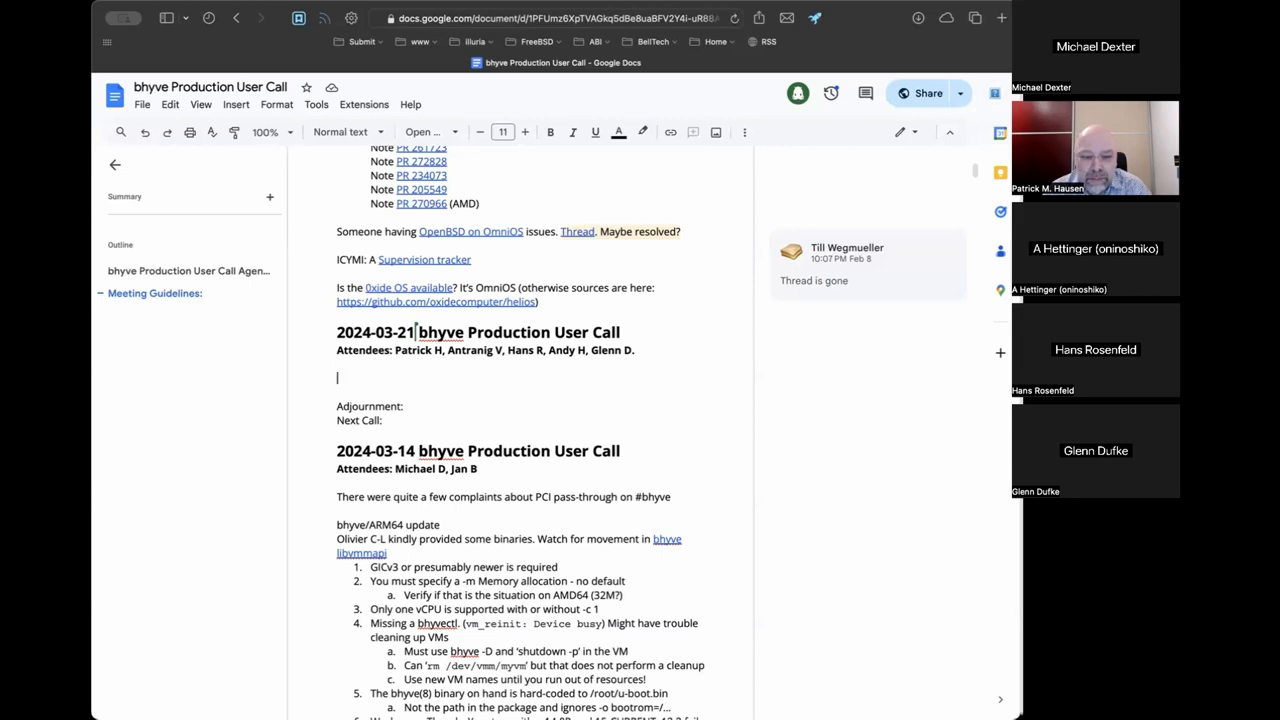
mouse_move(838, 70)
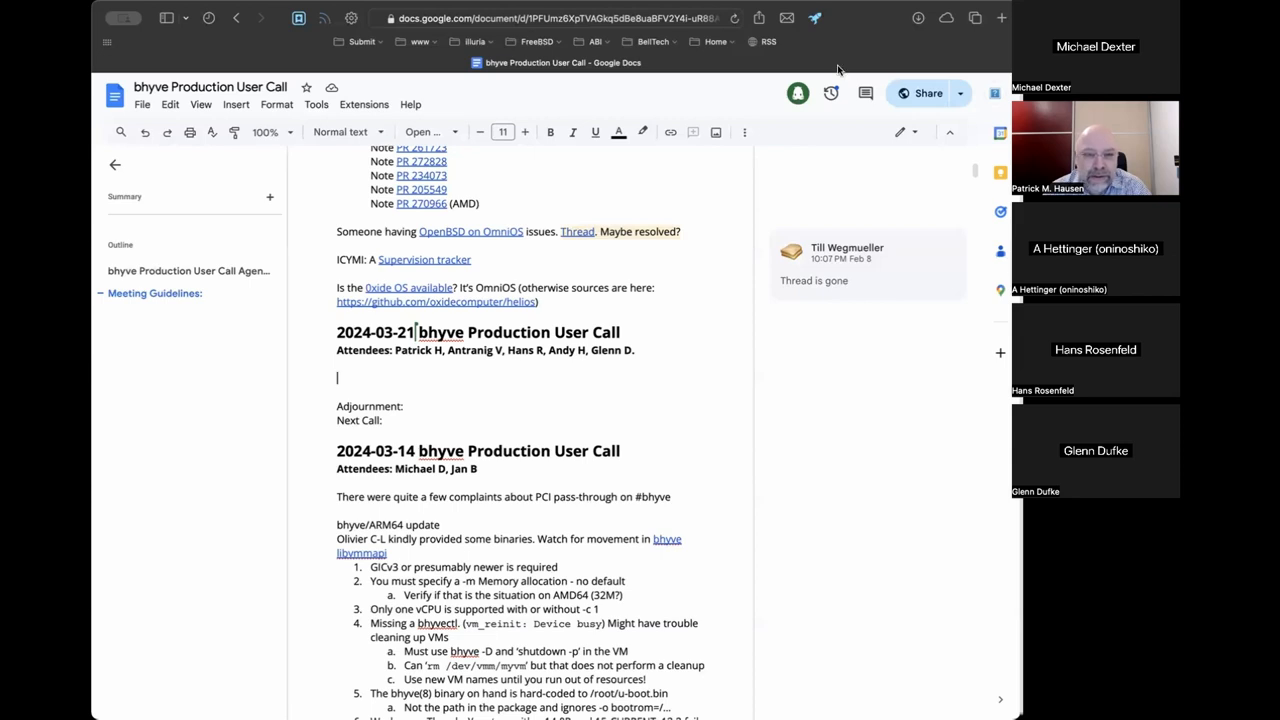
mouse_move(594, 57)
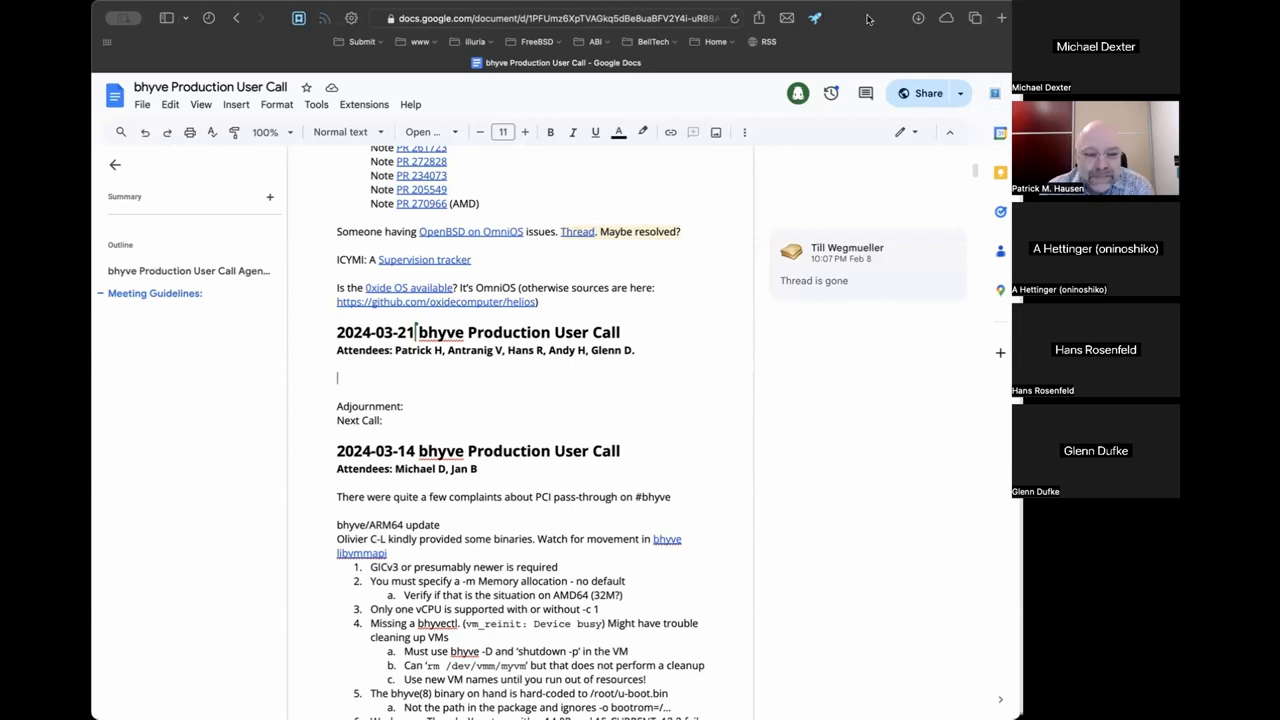
mouse_move(775, 137)
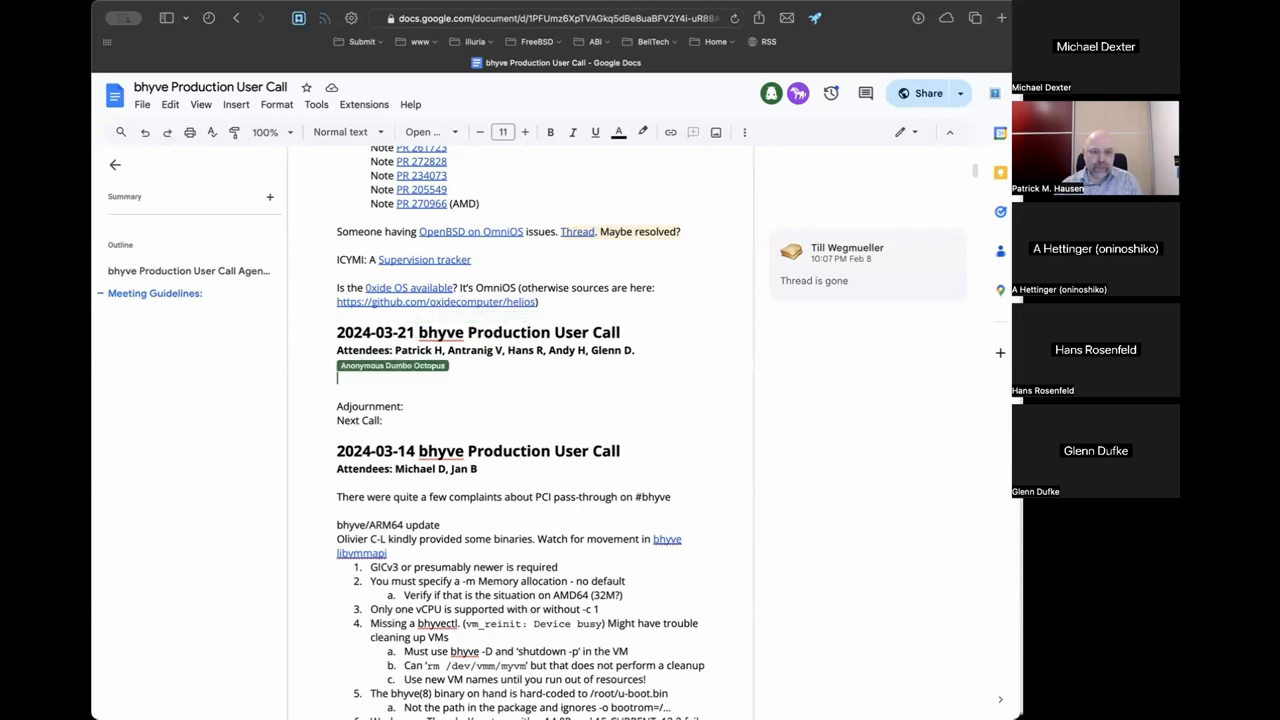
text(New)
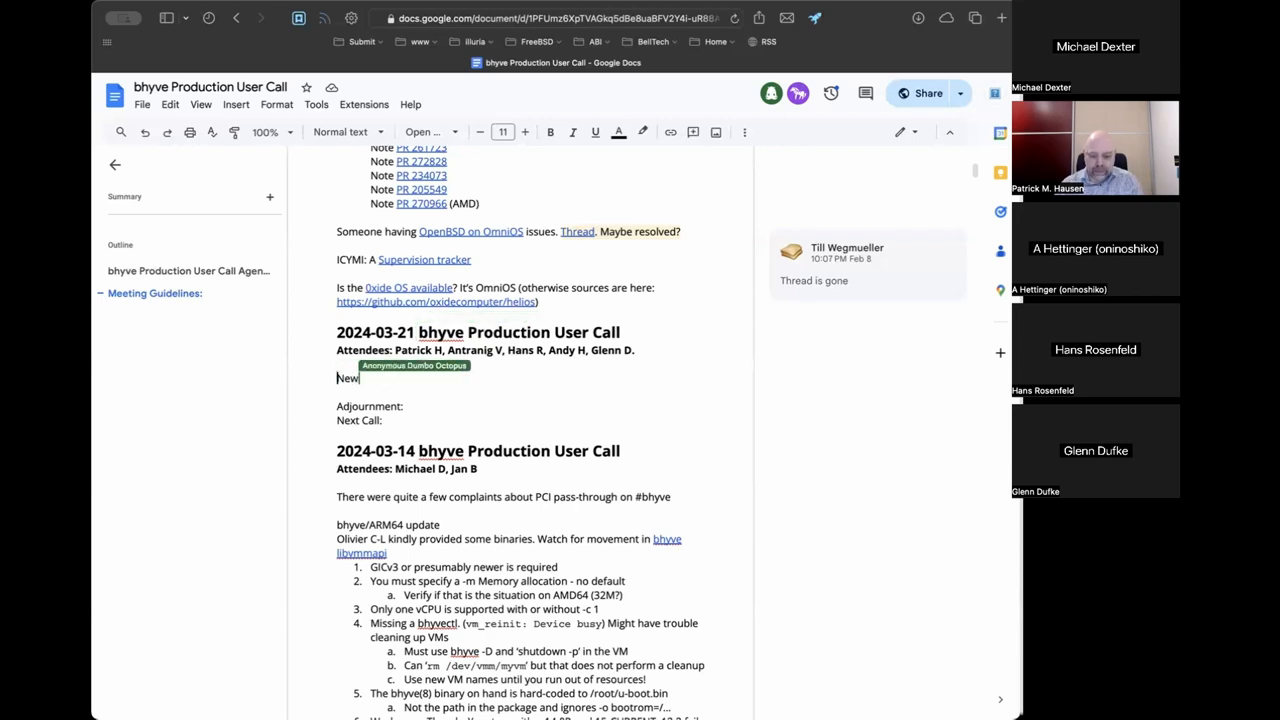
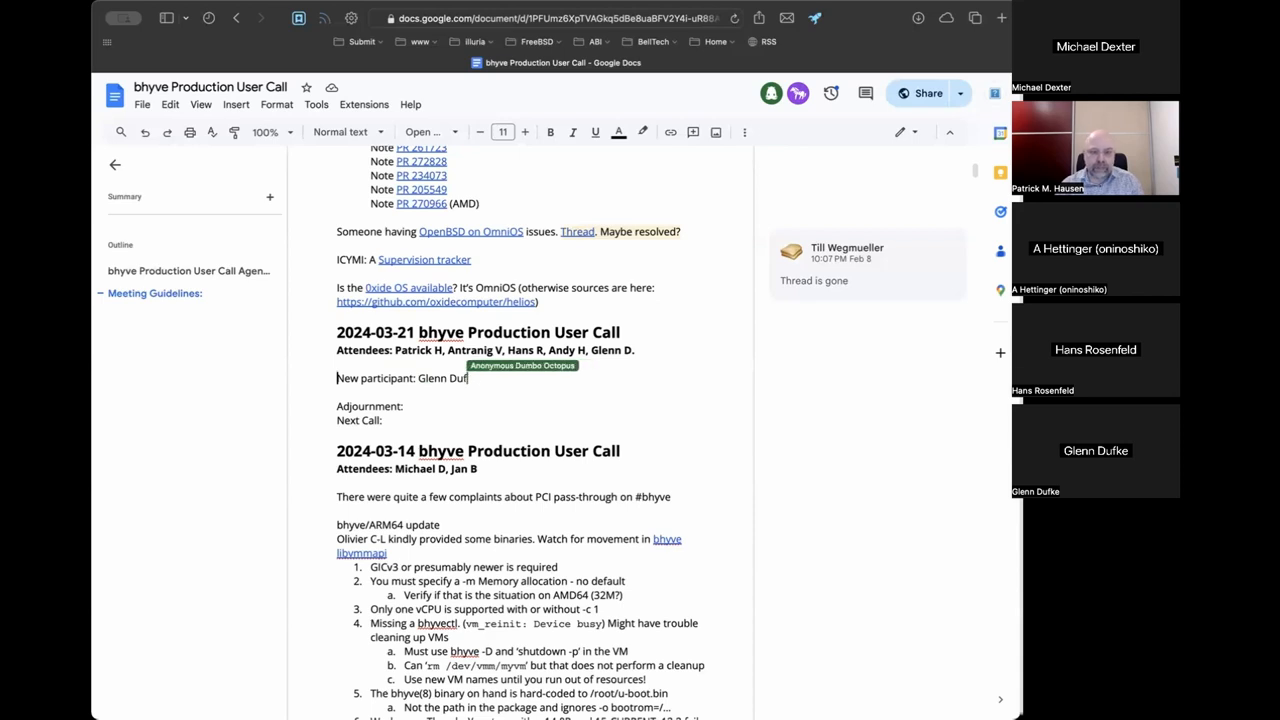
text(ke,)
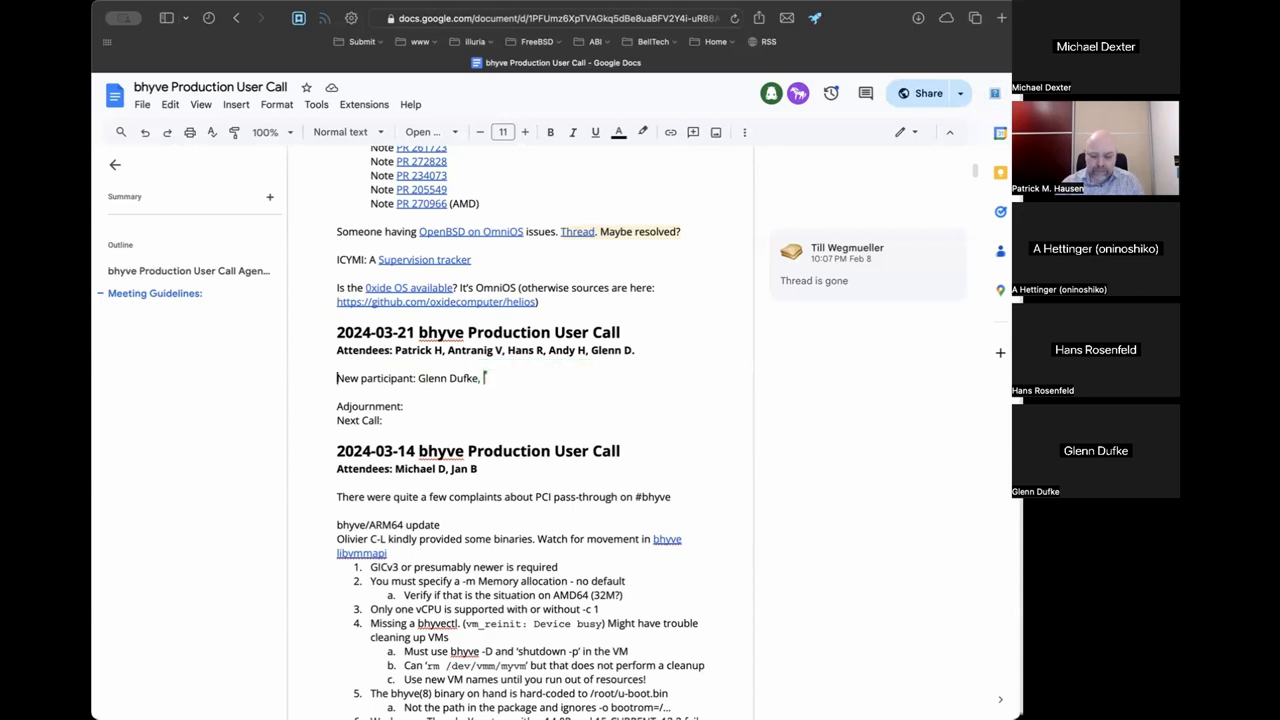
text(quick introd)
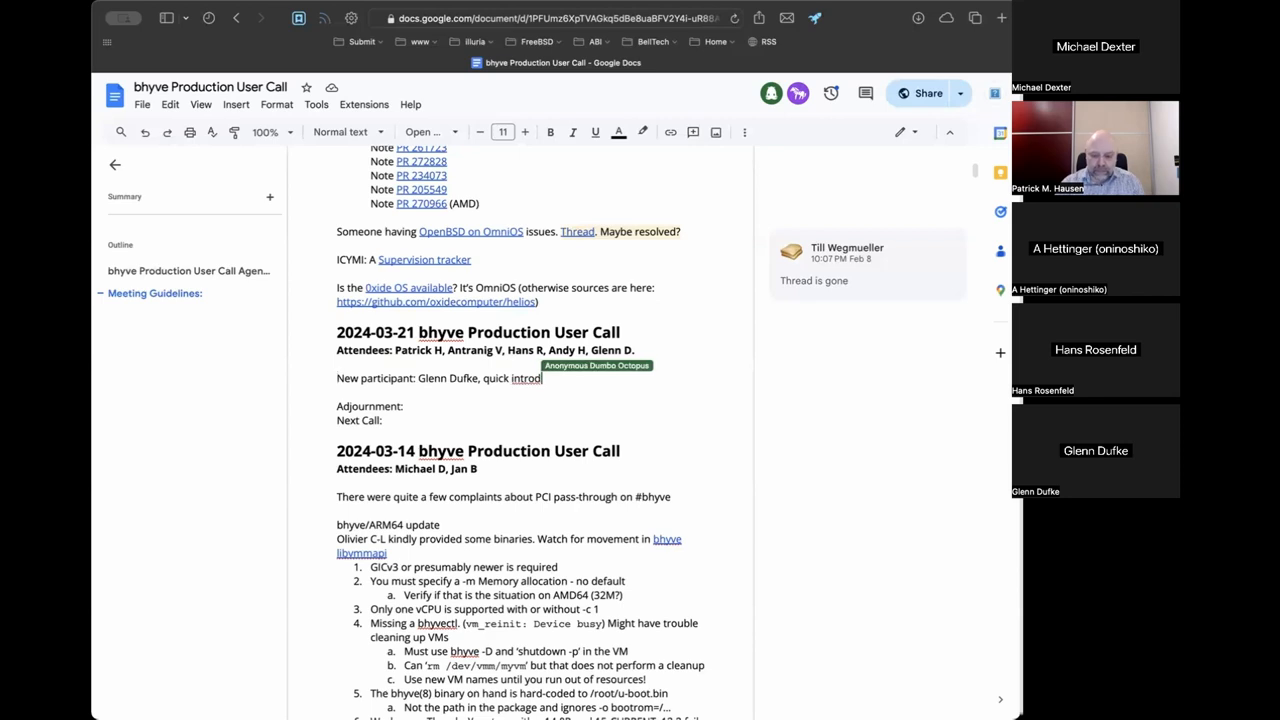
text(uction round.)
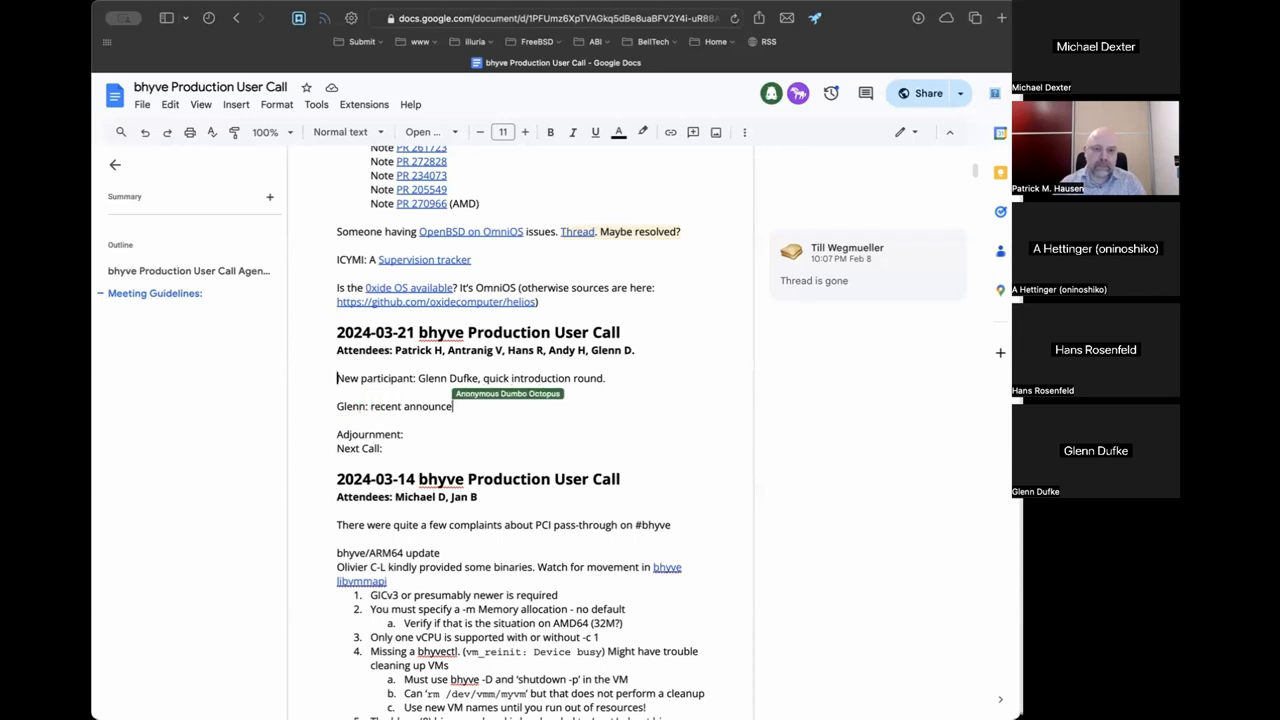
Step: Finish Glenn's note 'recent announcements from iX really concerning.' and start a 'Patrick:' line
text(ments from iX)
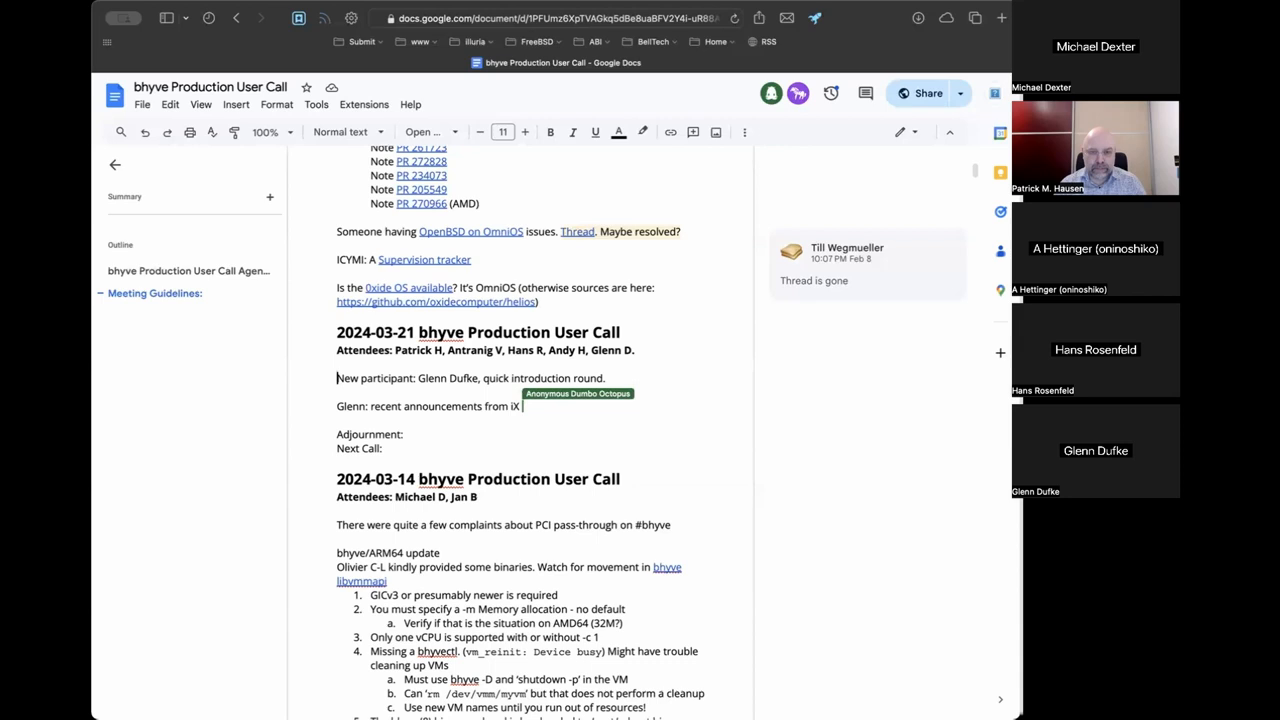
text(really concern)
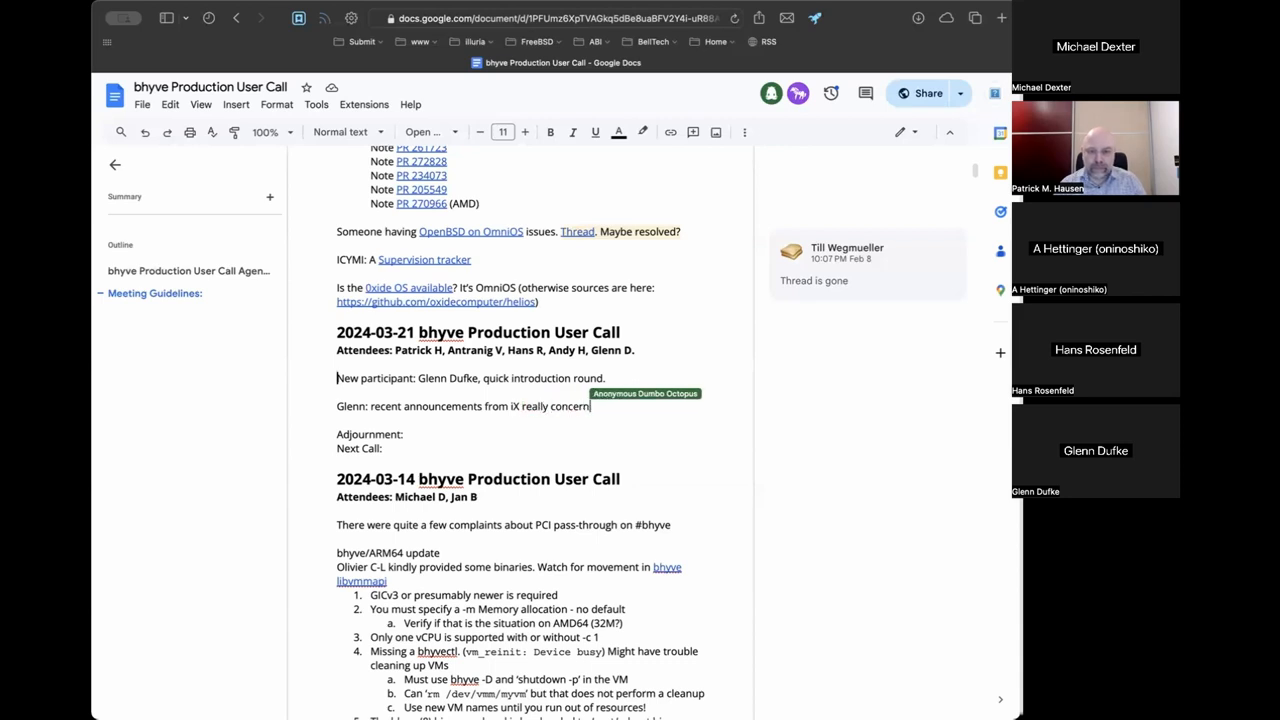
text(ing.)
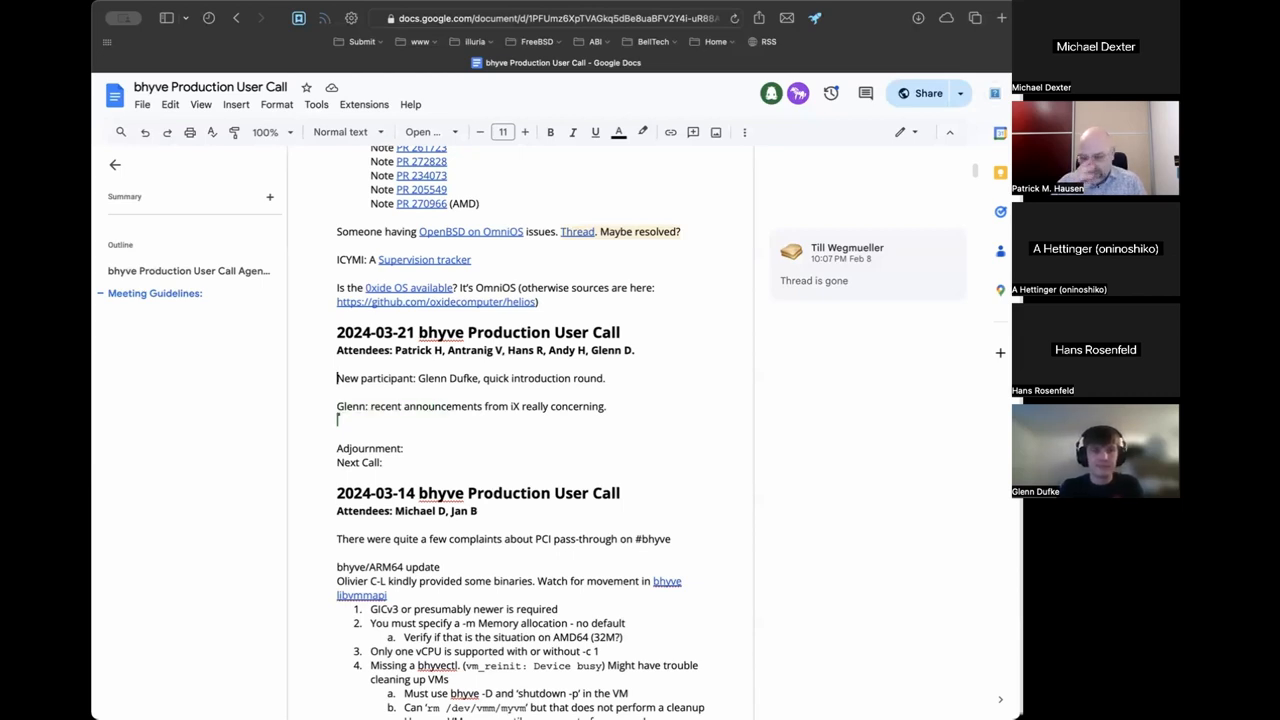
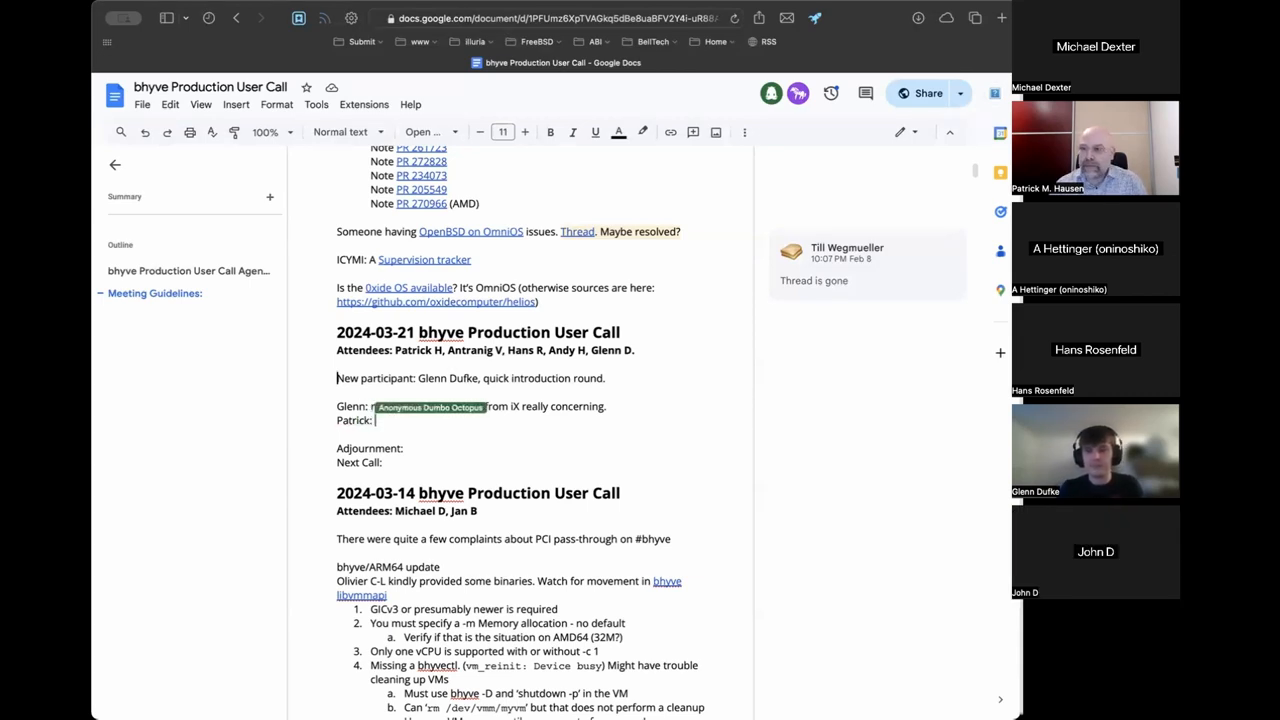
Step: Complete Patrick's reply: 'work is going on, but nothing public just yet.'
text(recent announcements)
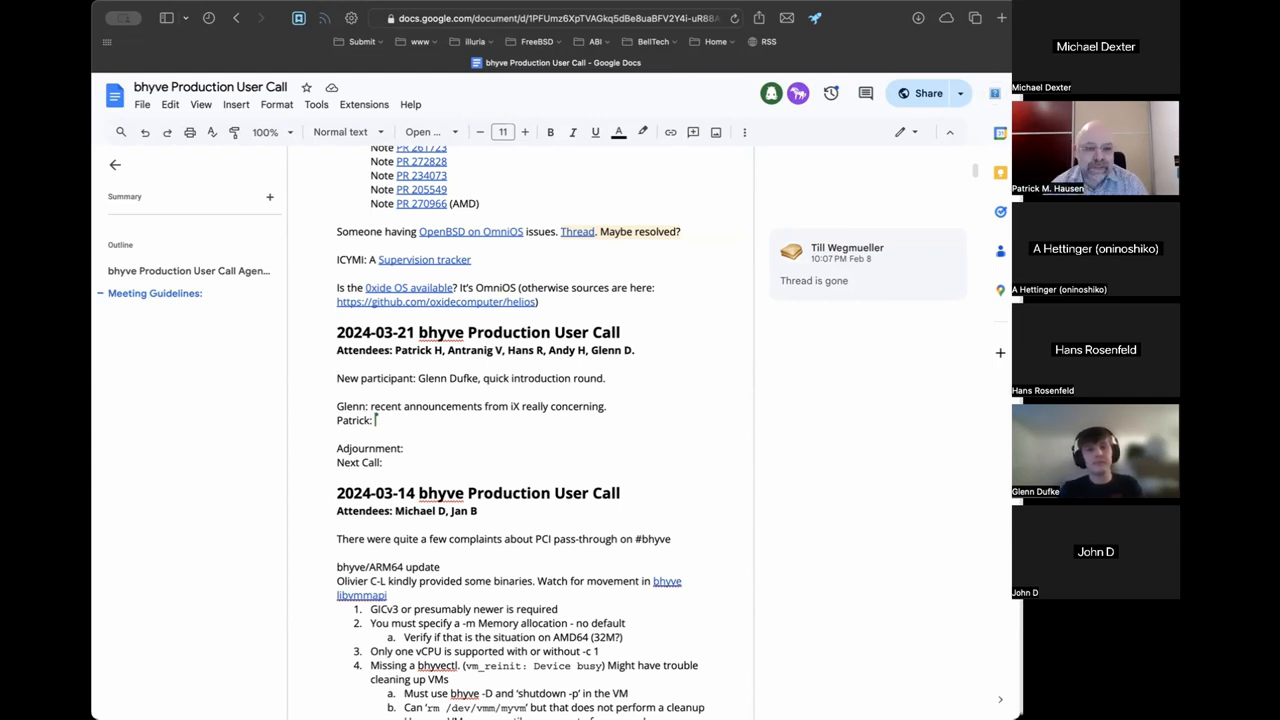
text(work is ho)
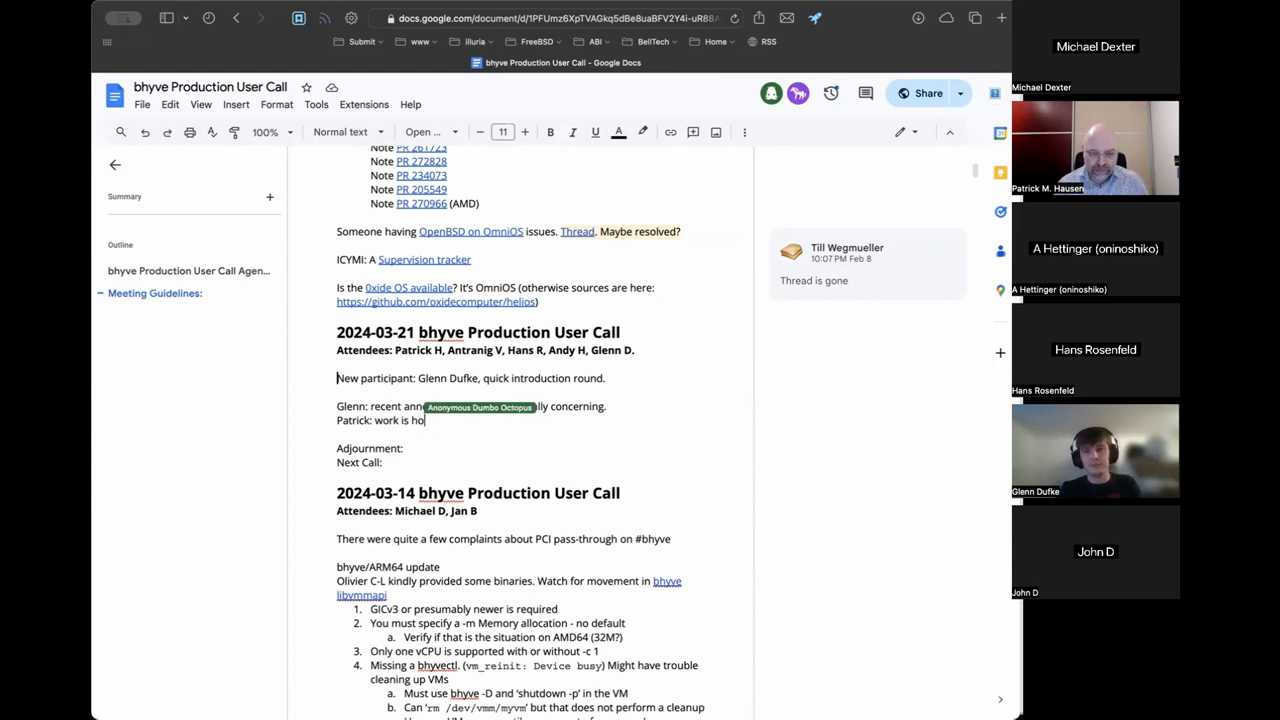
text(going on, but nothing public)
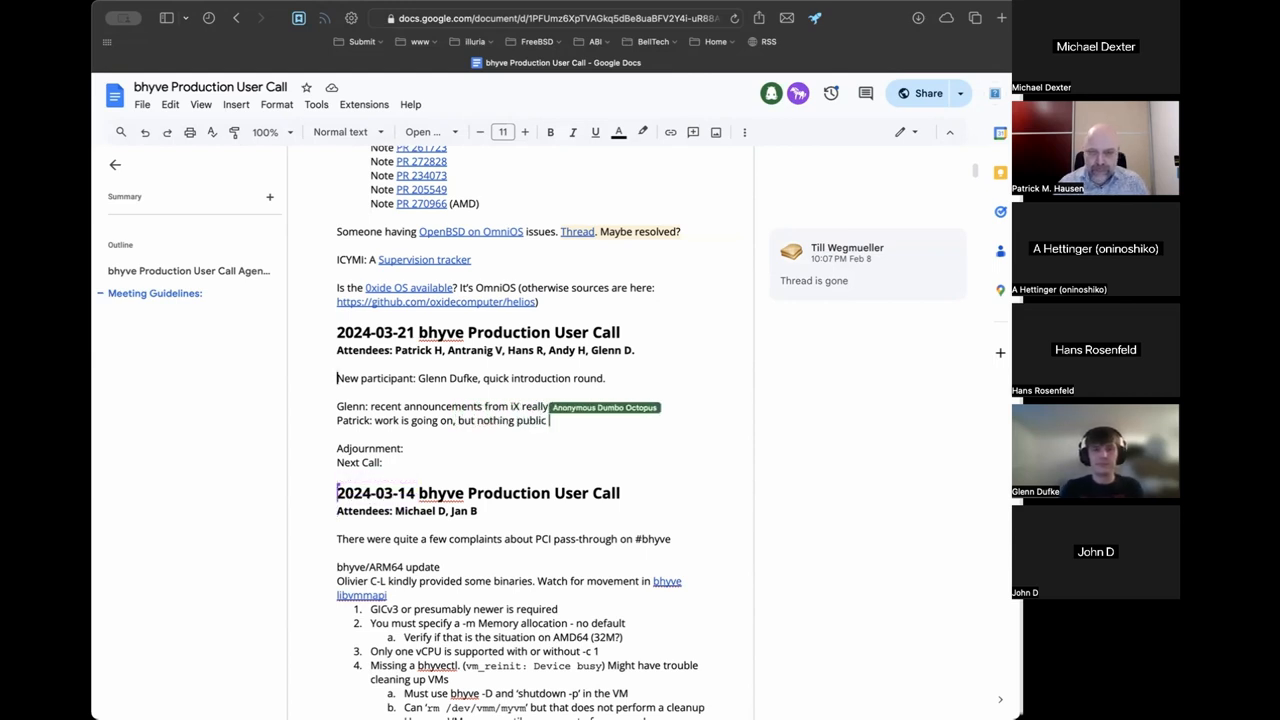
text(just yet.)
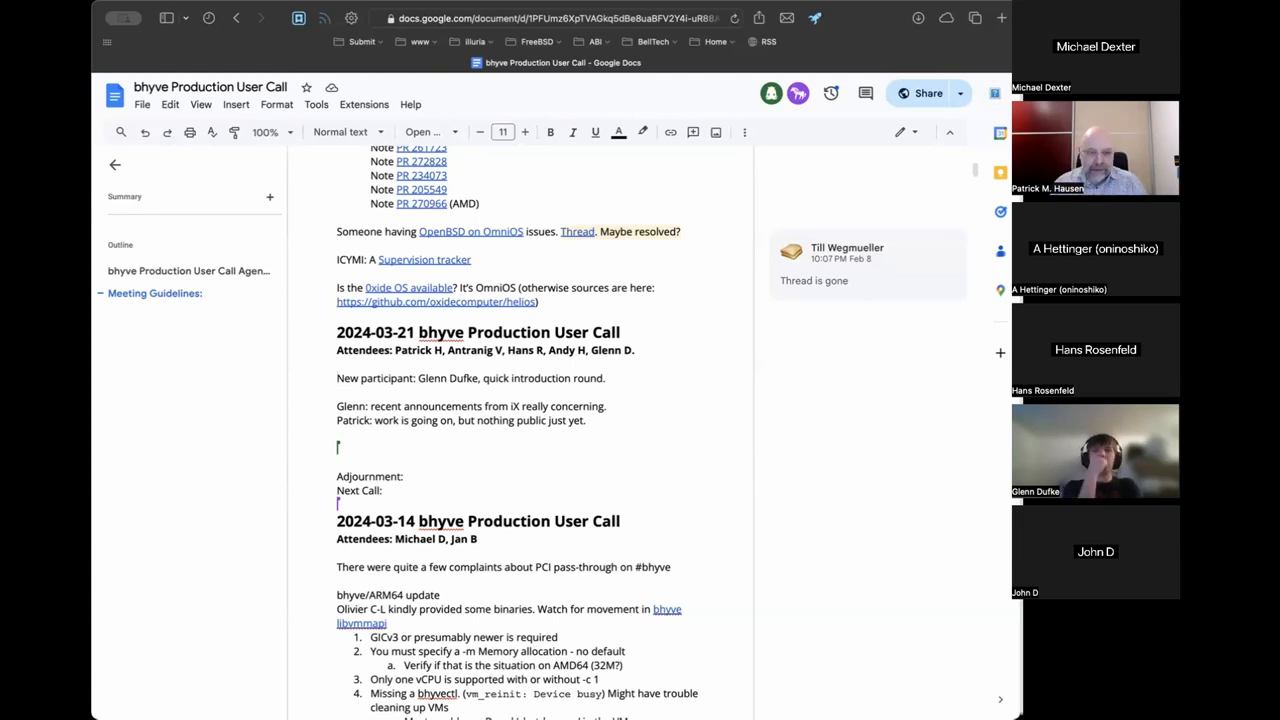
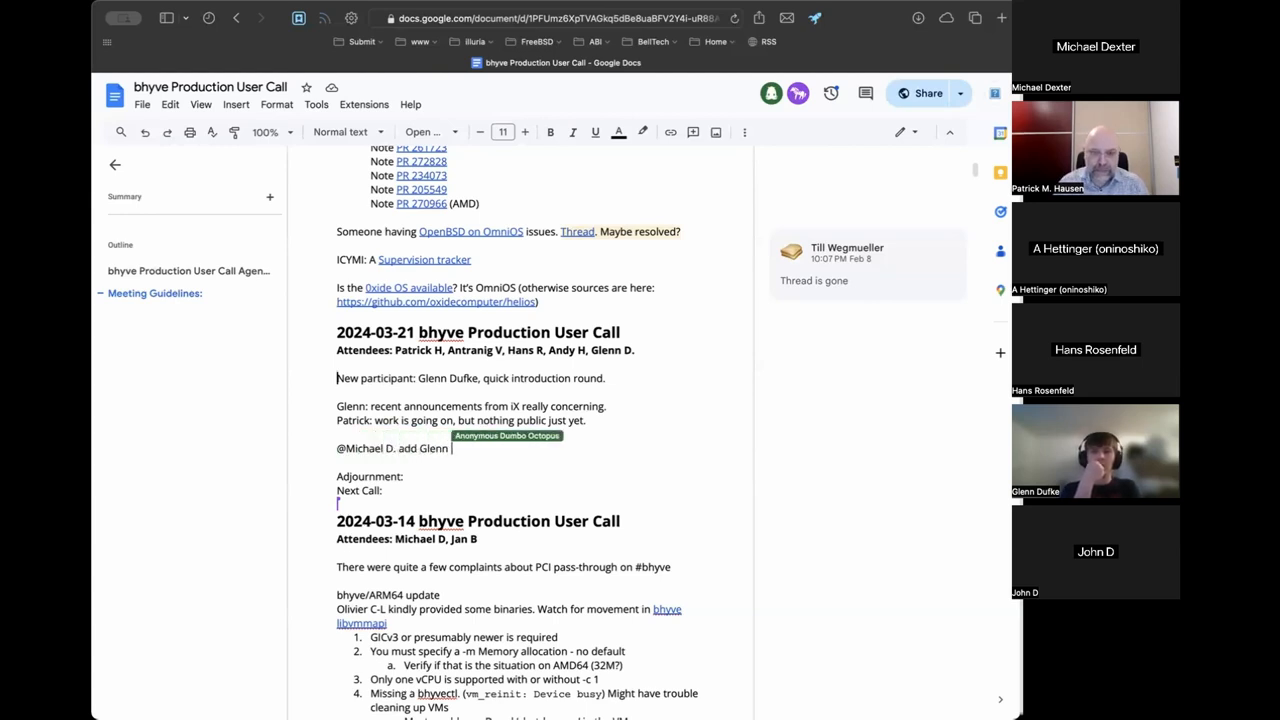
text(to the mailing list)
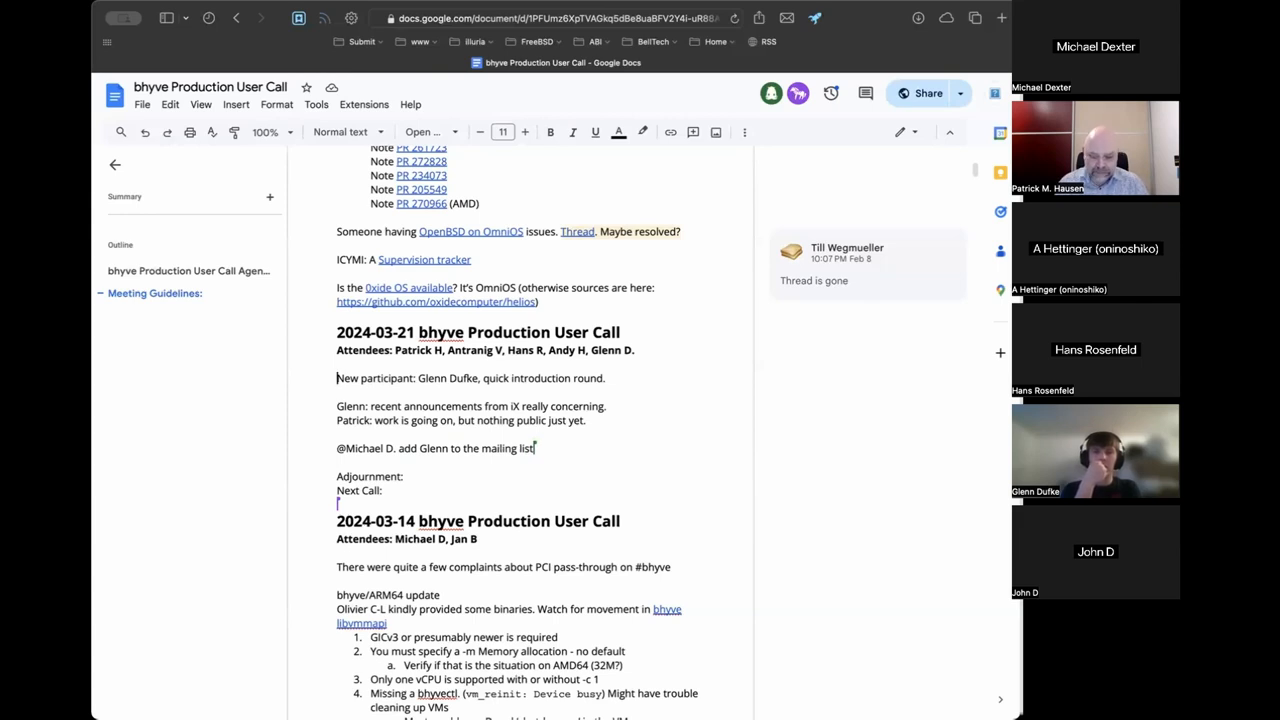
text(, please.)
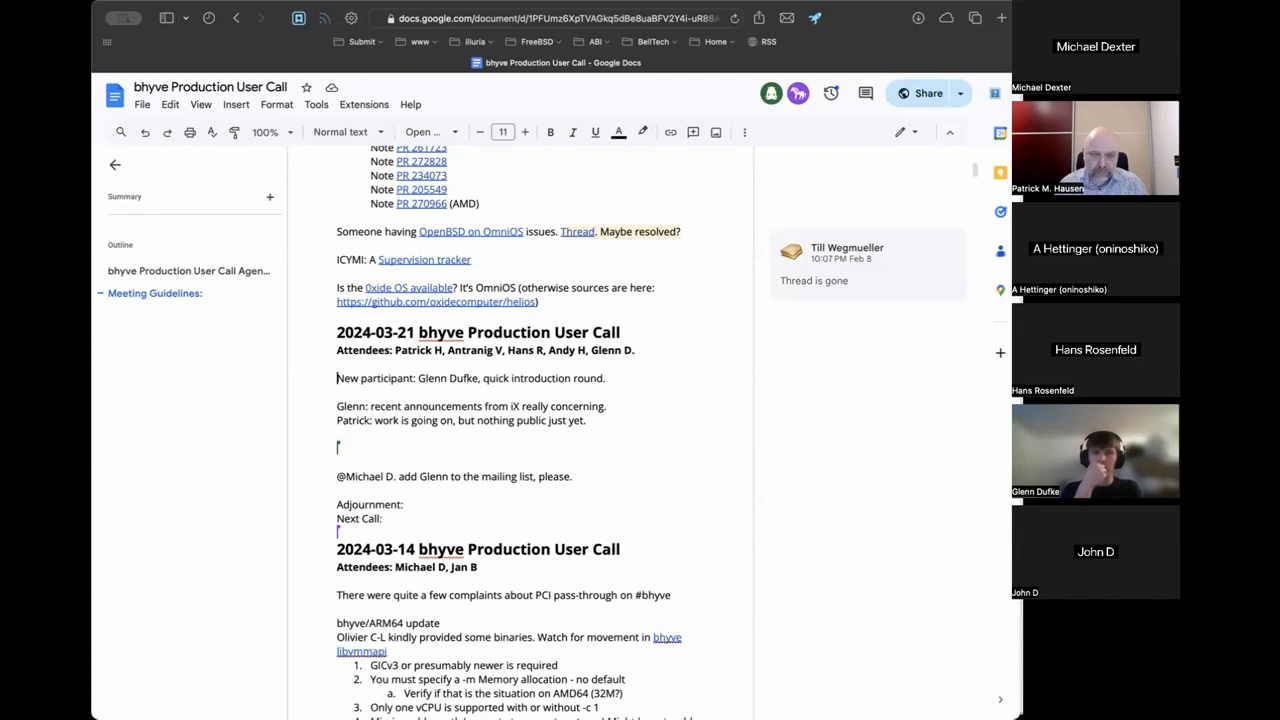
Step: Write the note line 'iX plans for TrueNAS CORE' above the action item
text(iX Plan)
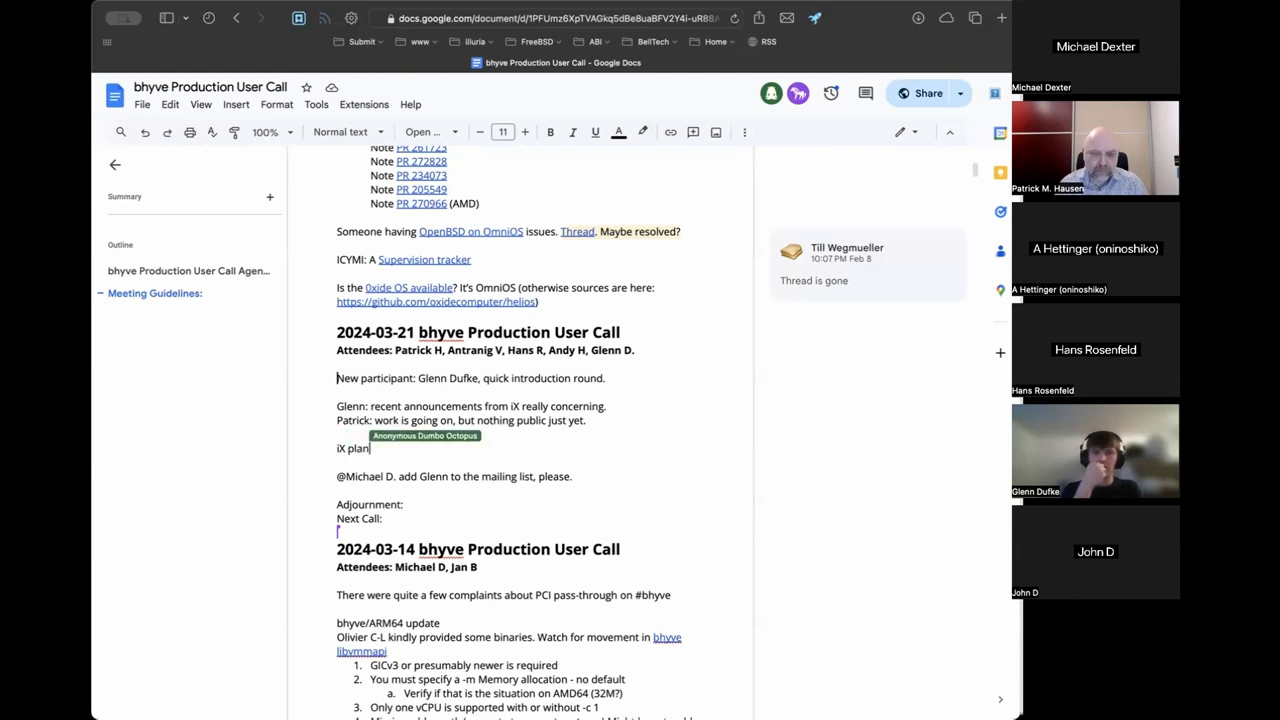
text(s for TrueNAS CORE)
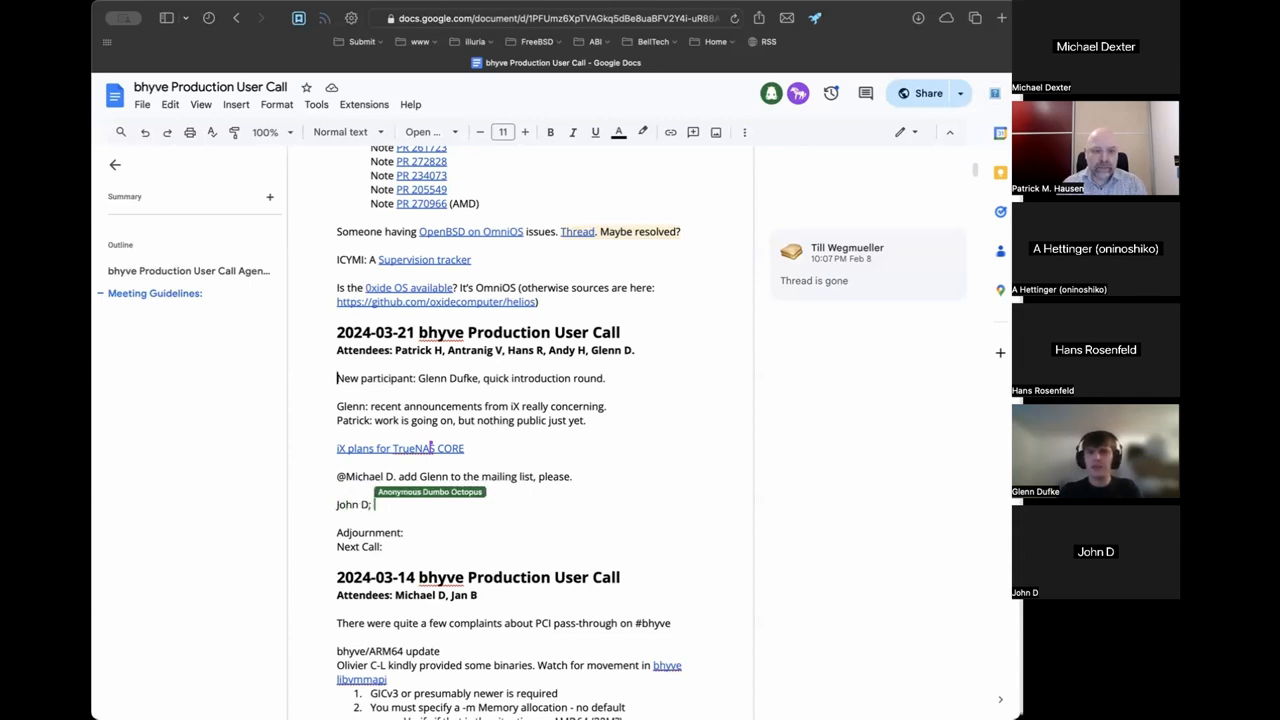
Step: Write John D's question about the Liquid PCIe expansion products
text(anyone)
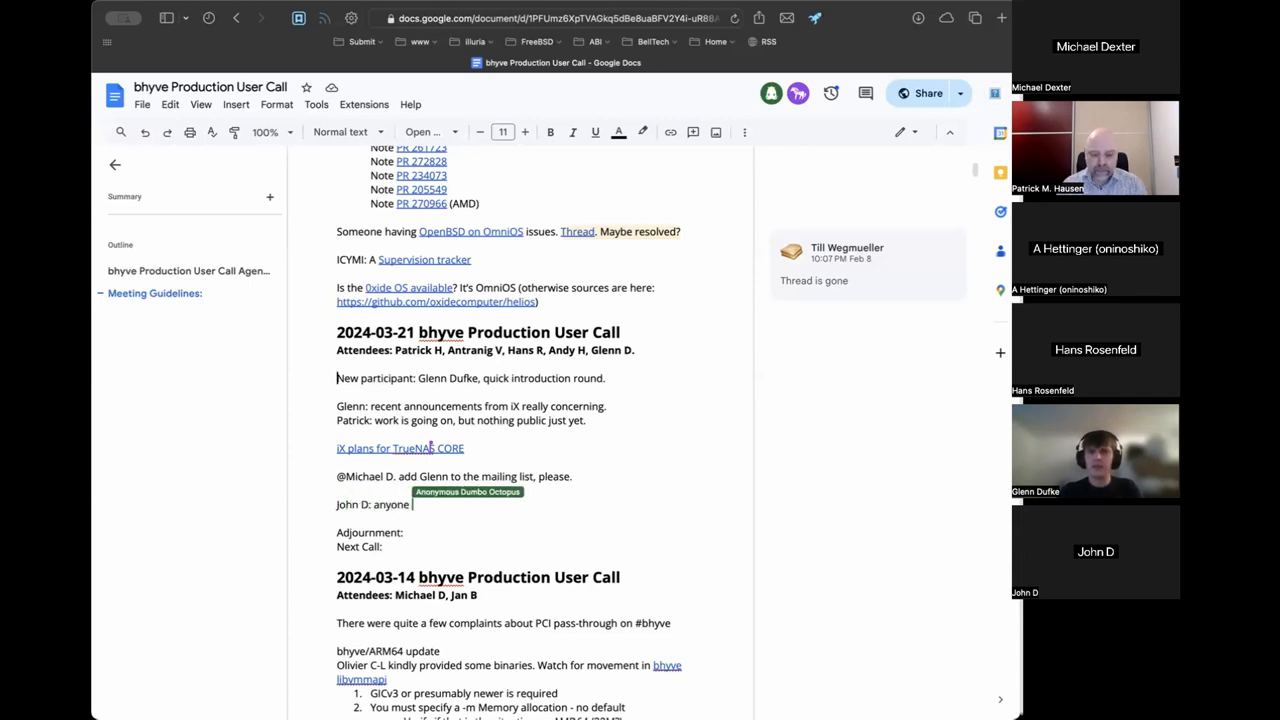
text(familiar with the ")
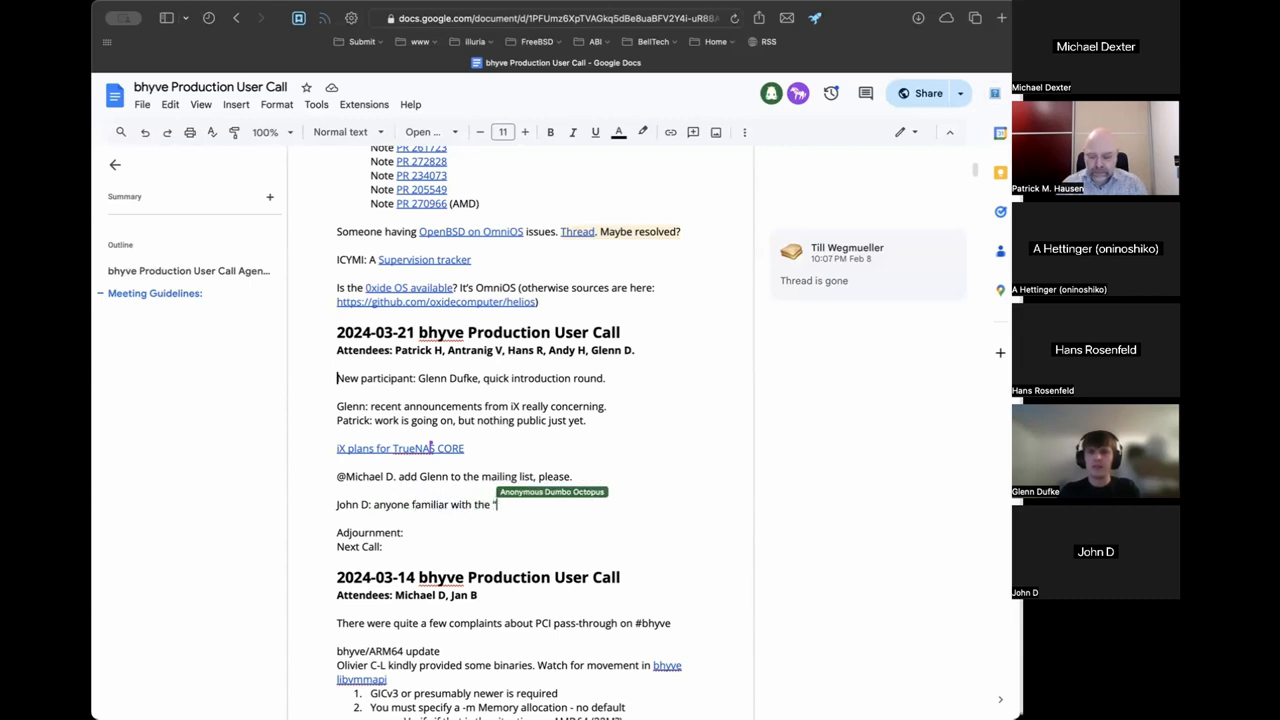
text(Liu)
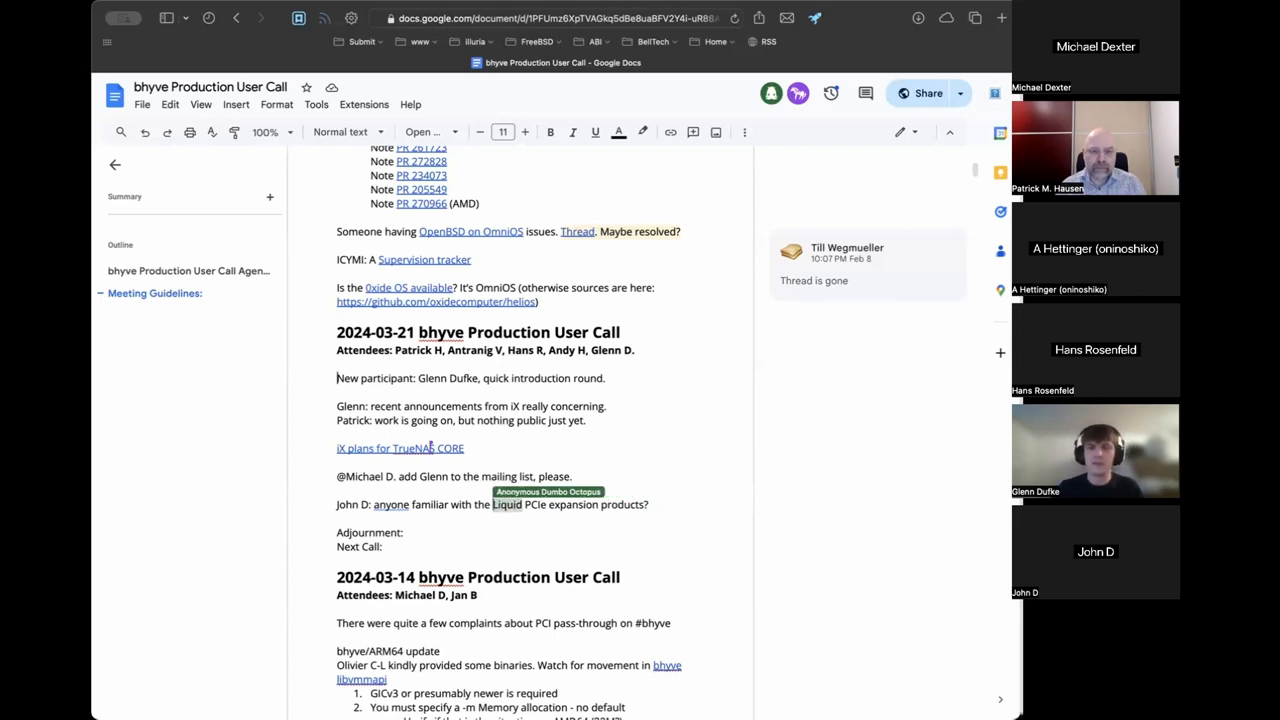
mouse_move(796, 370)
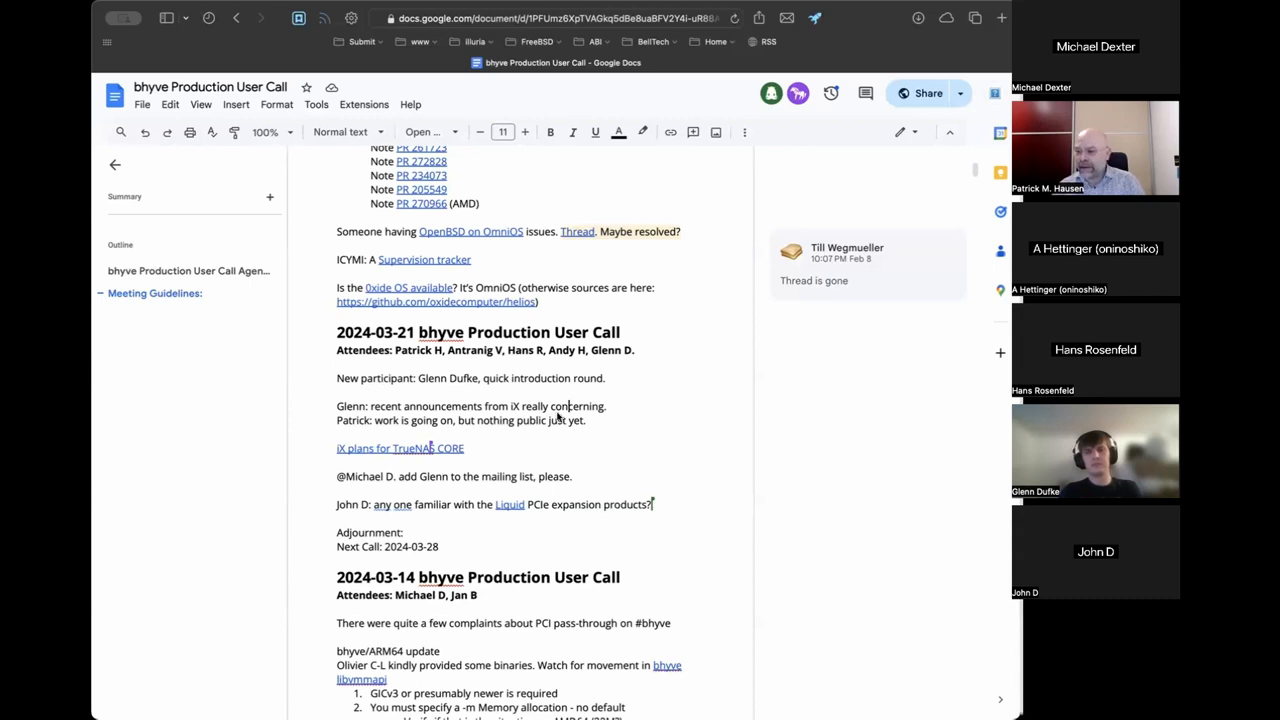
mouse_move(565, 463)
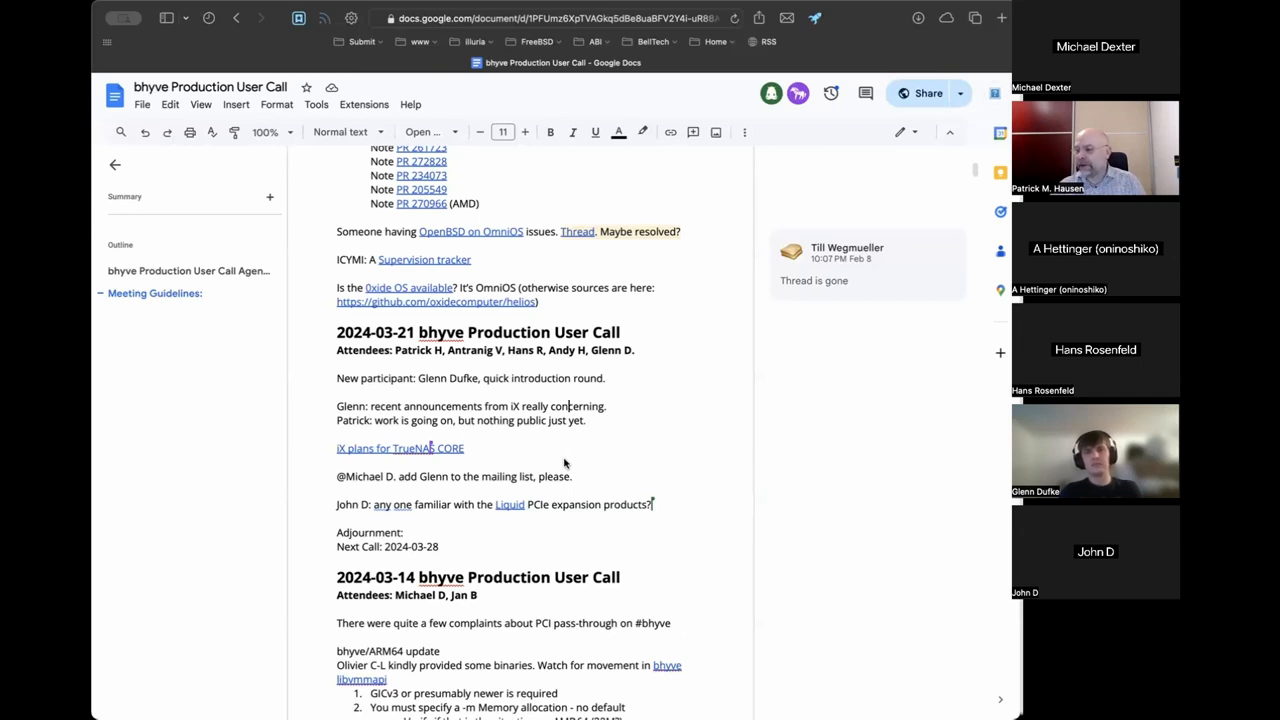
mouse_move(590, 475)
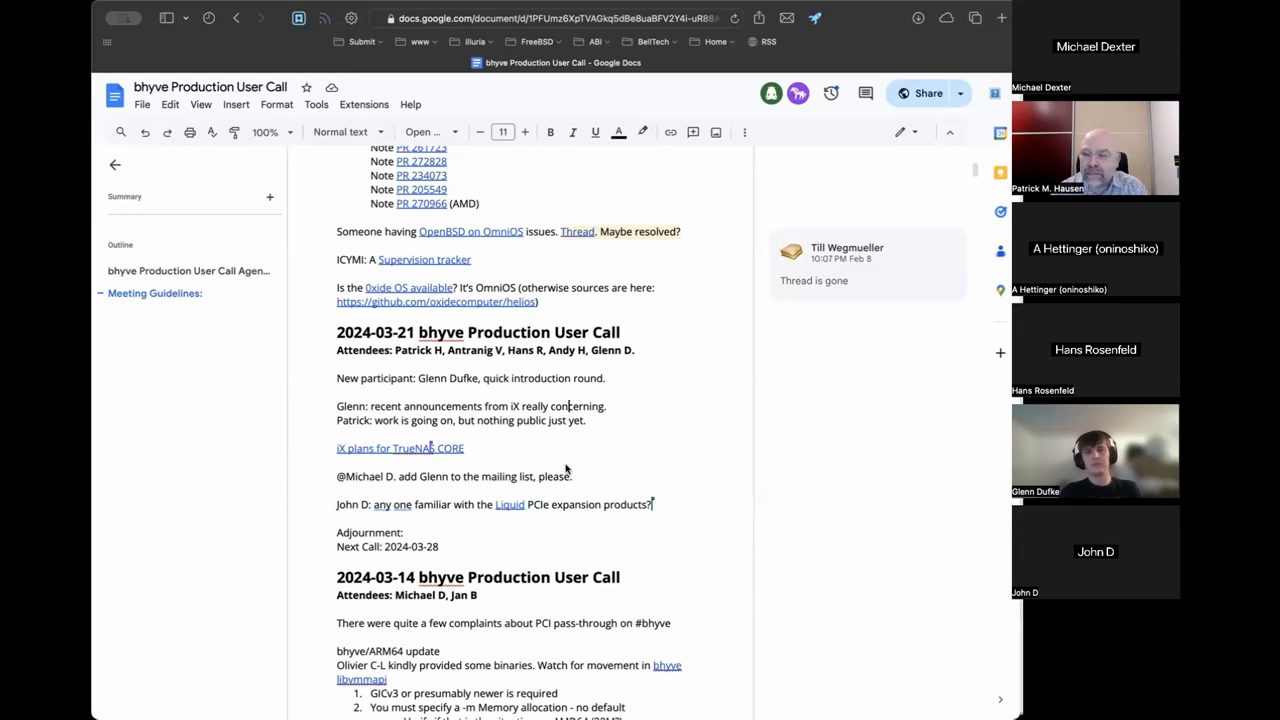
mouse_move(567, 470)
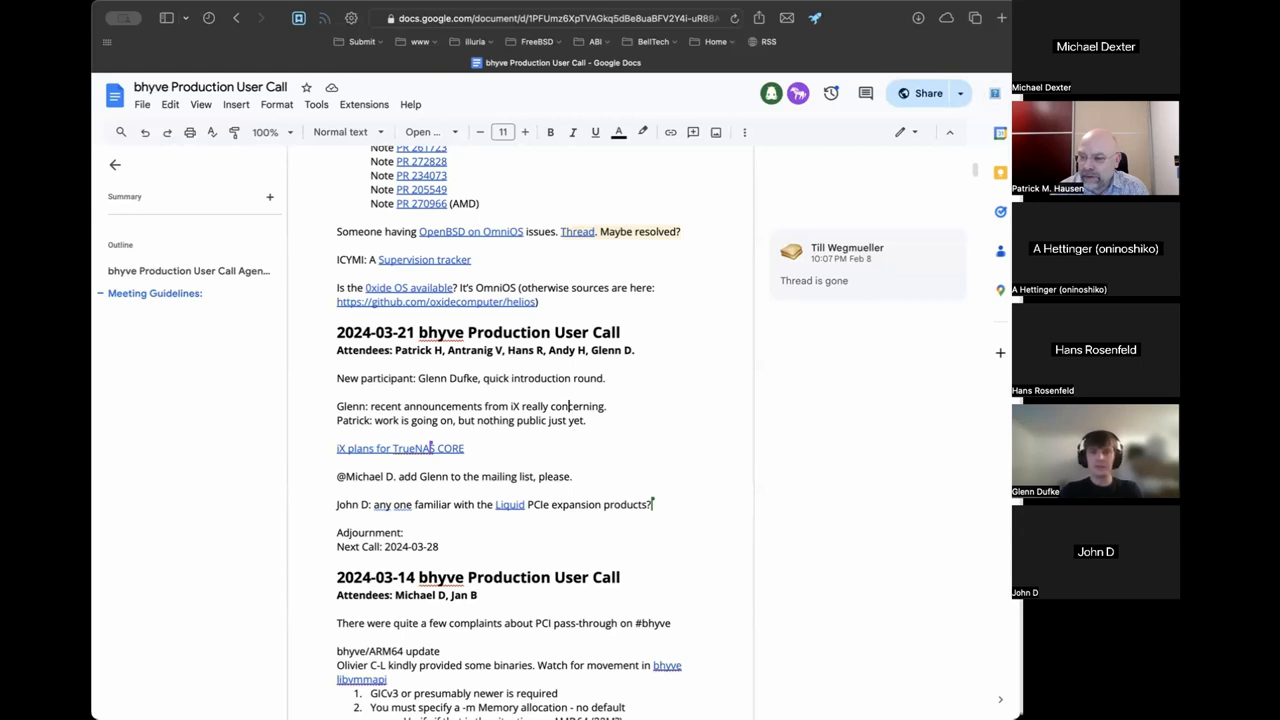
mouse_move(517, 513)
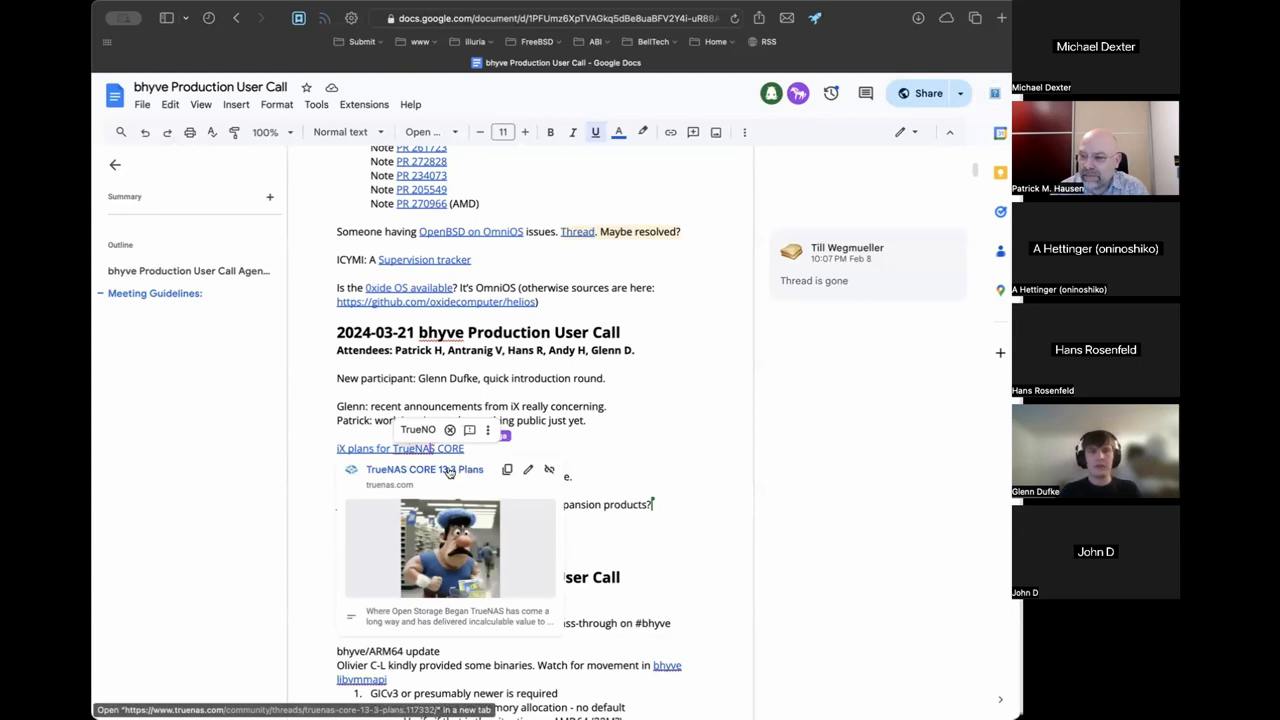
Step: Open the TrueNAS CORE 13.3 Plans article from the link preview in a new tab
click(424, 469)
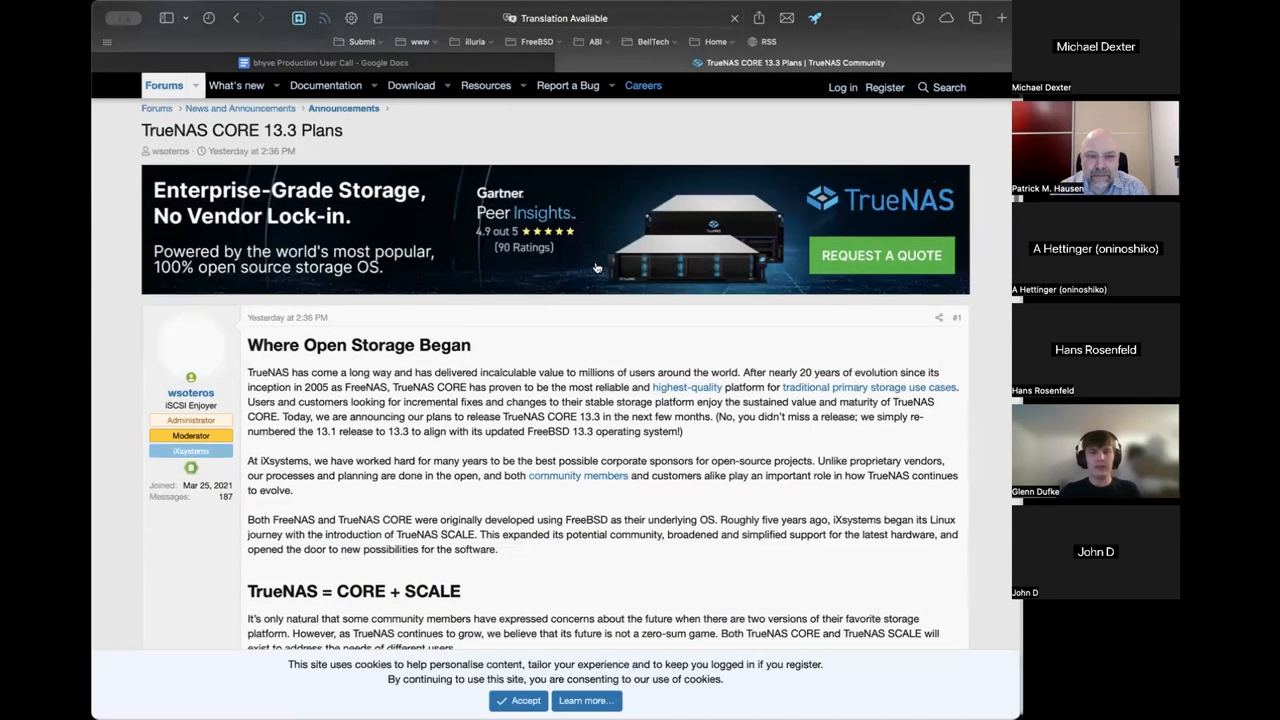
scroll(down, 3)
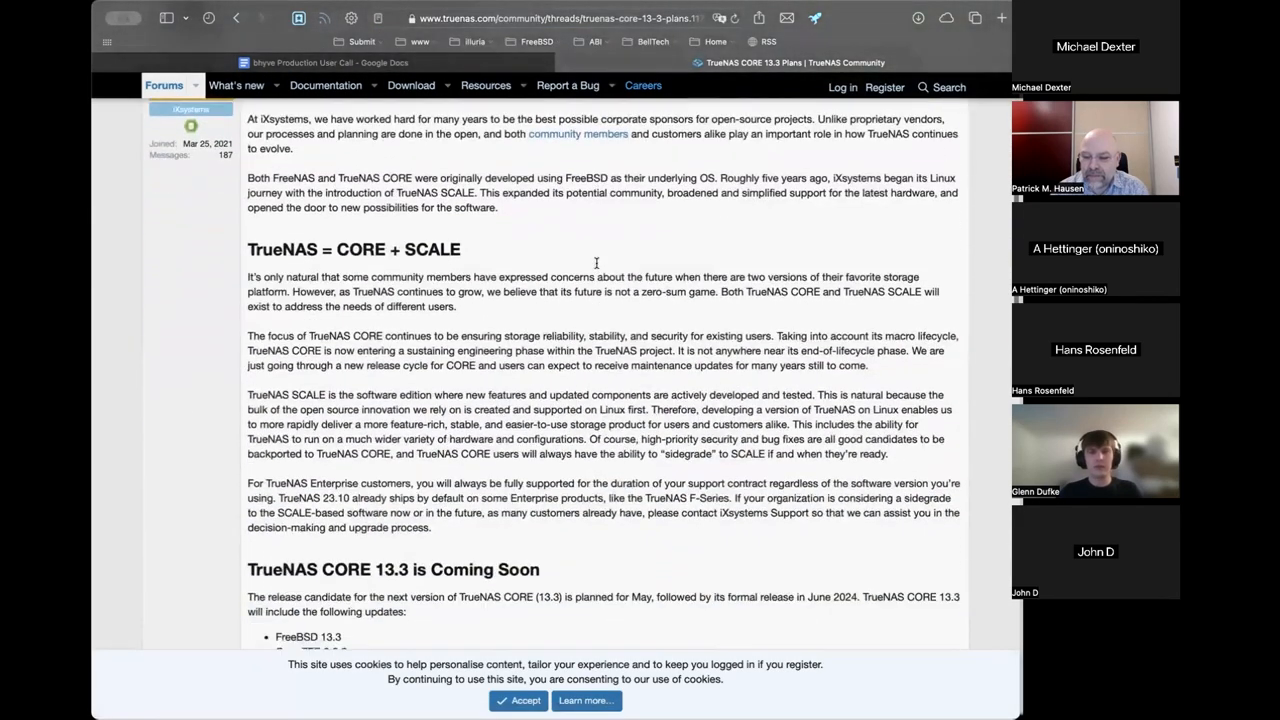
scroll(down, 3)
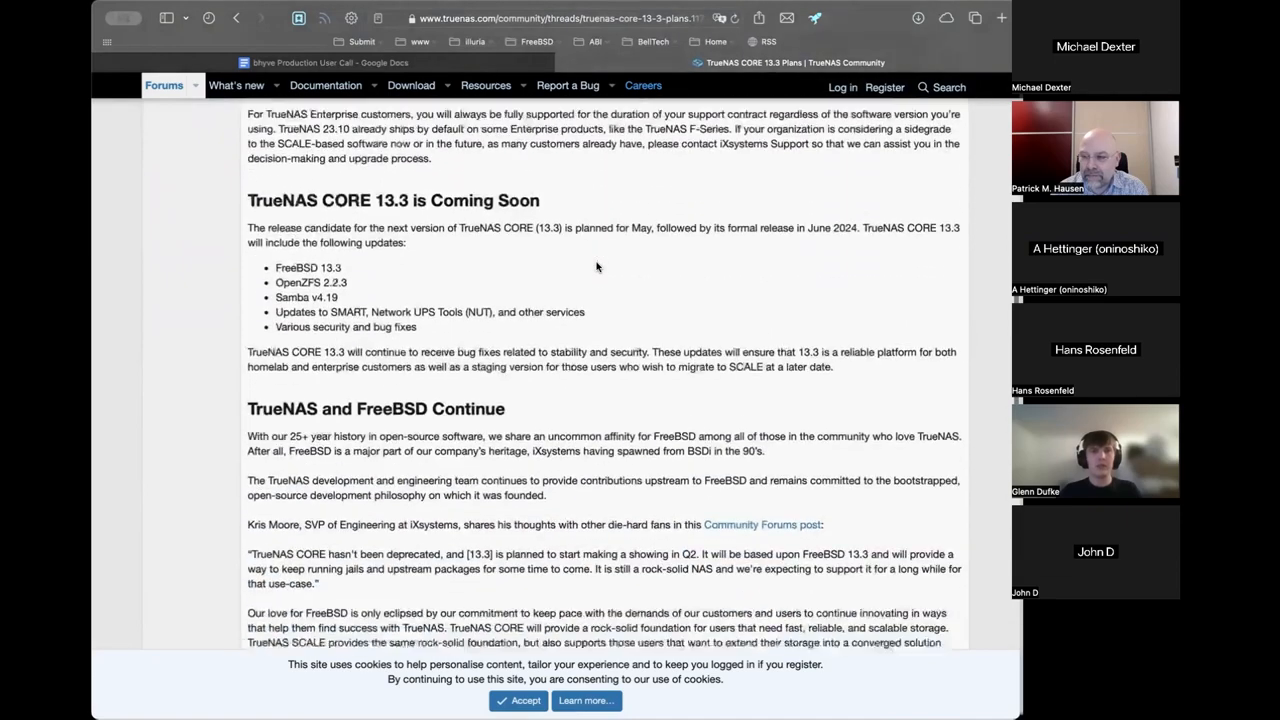
scroll(down, 3)
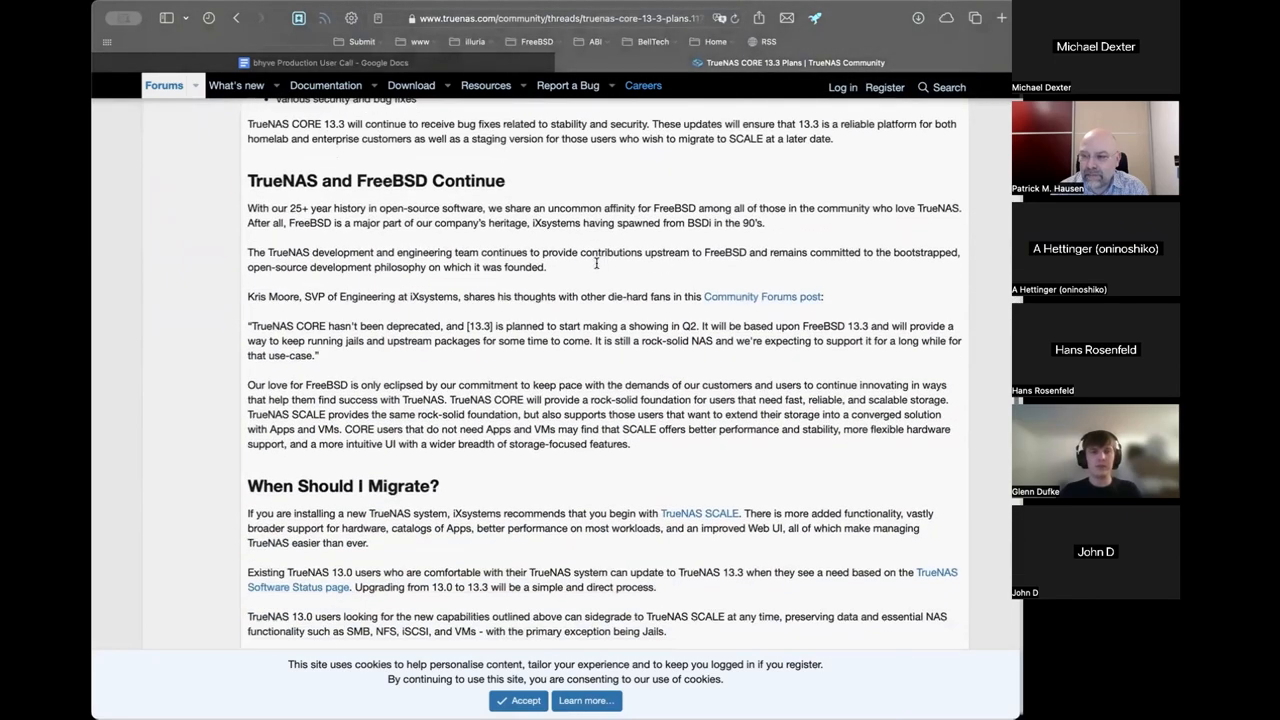
scroll(down, 3)
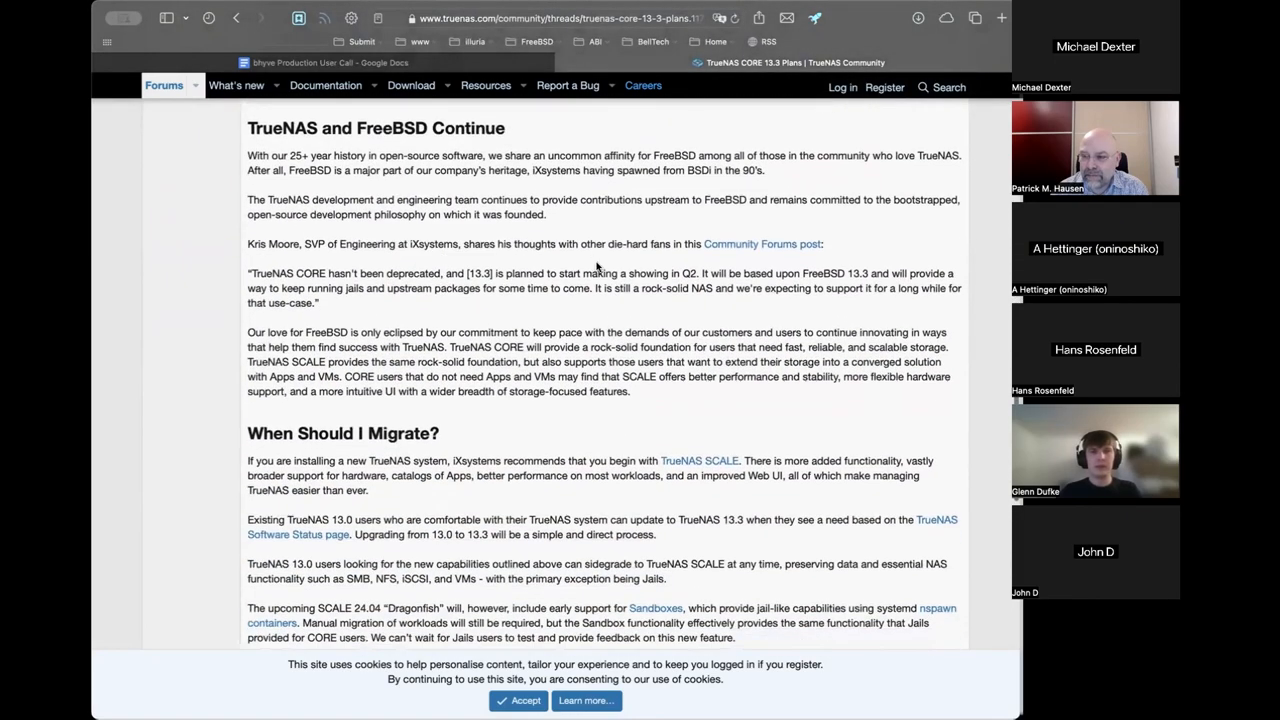
scroll(down, 3)
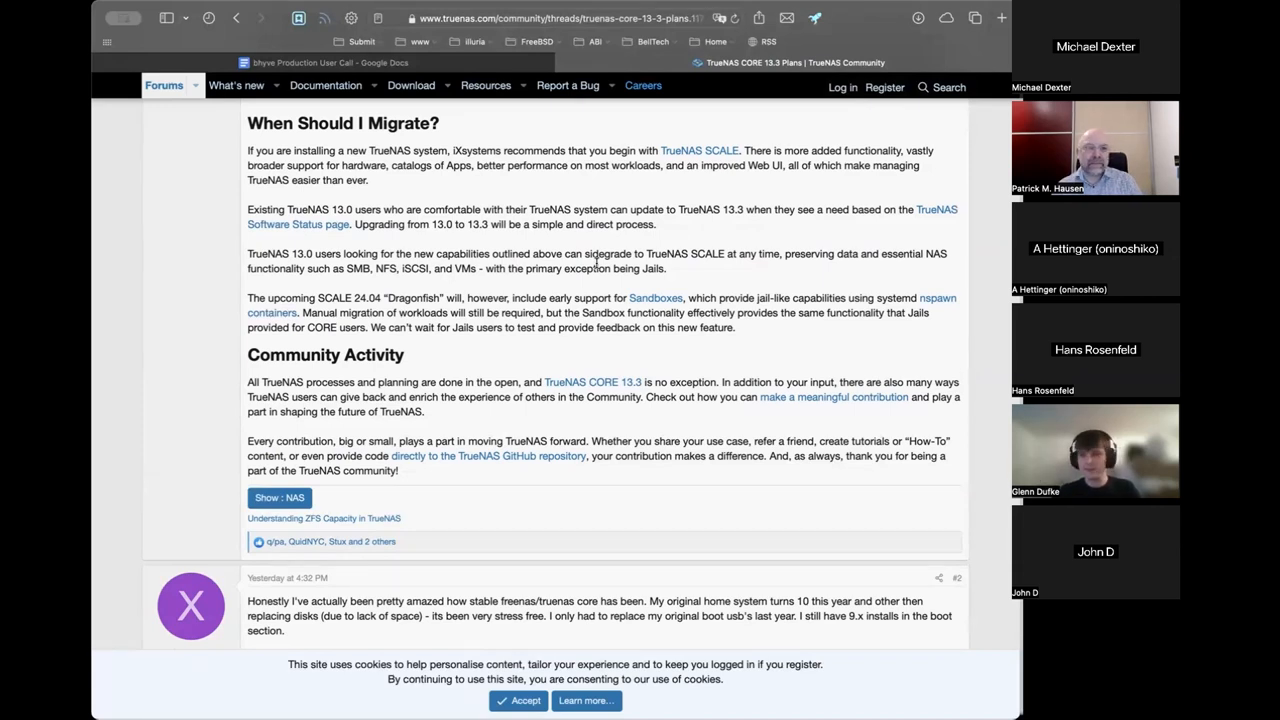
scroll(down, 3)
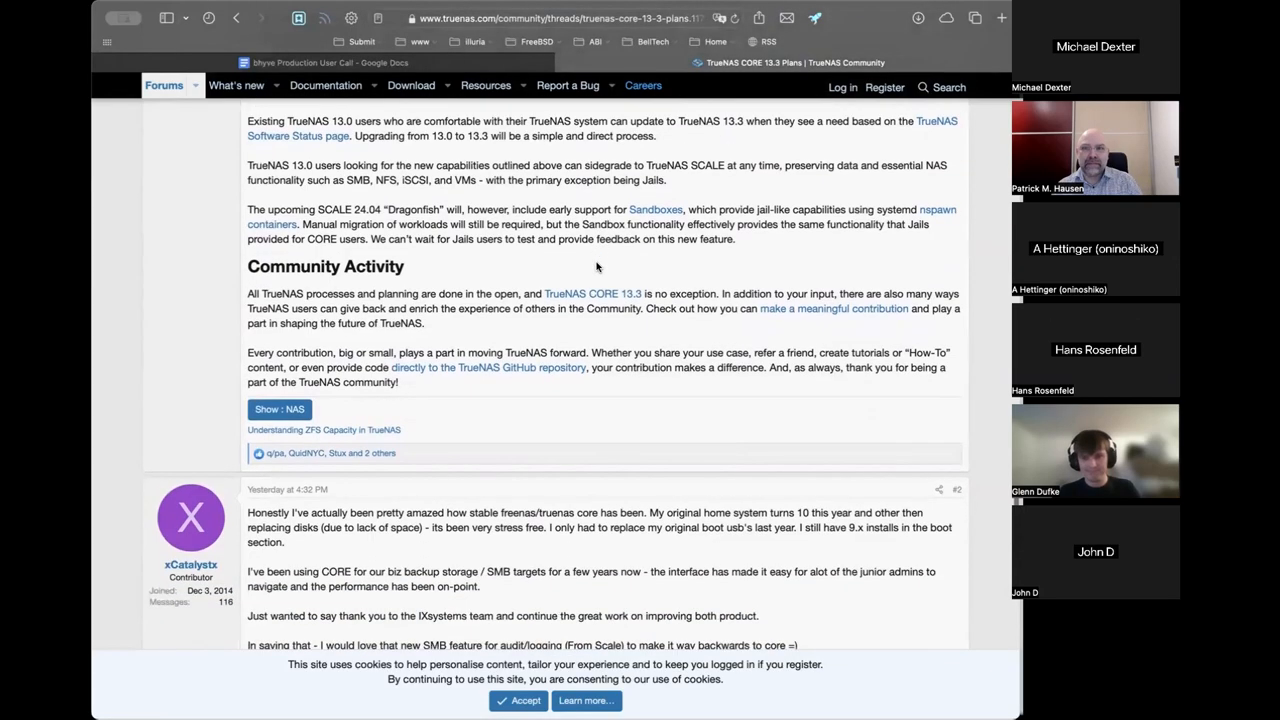